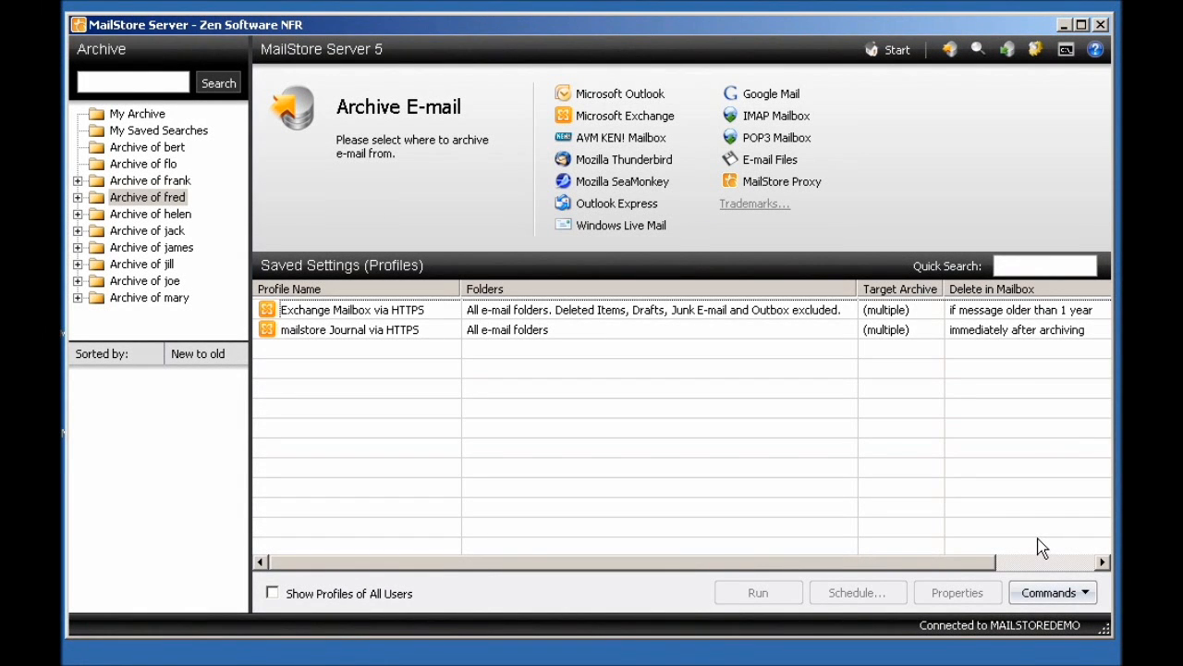
mouse_move(1039, 546)
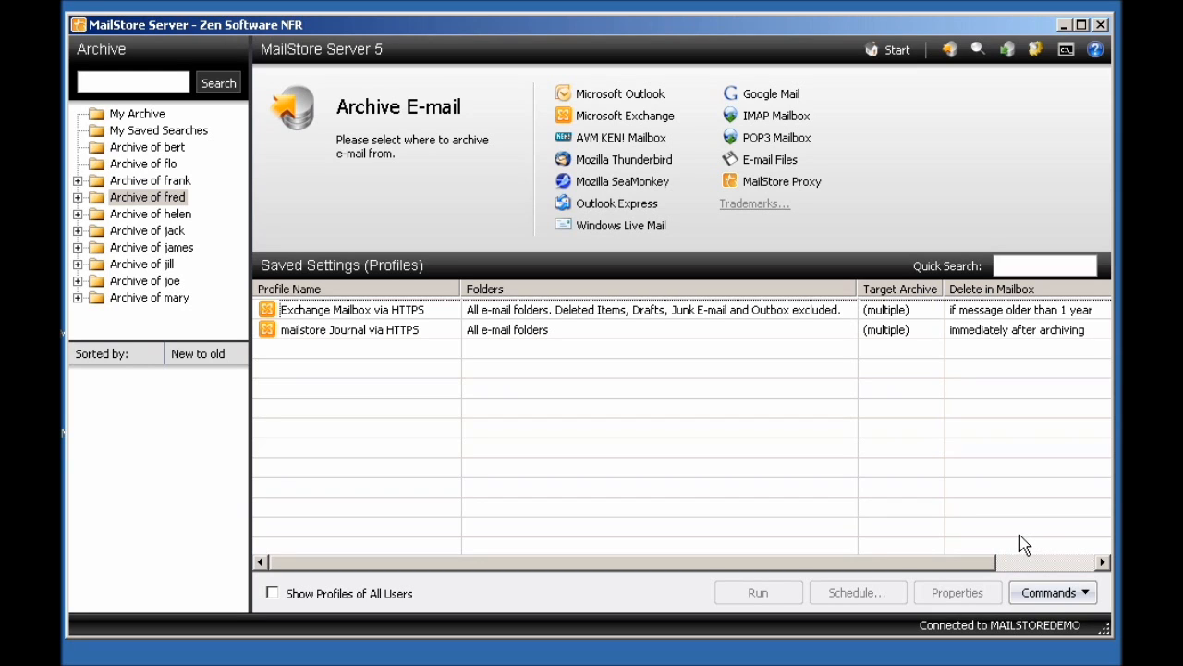
mouse_move(1021, 544)
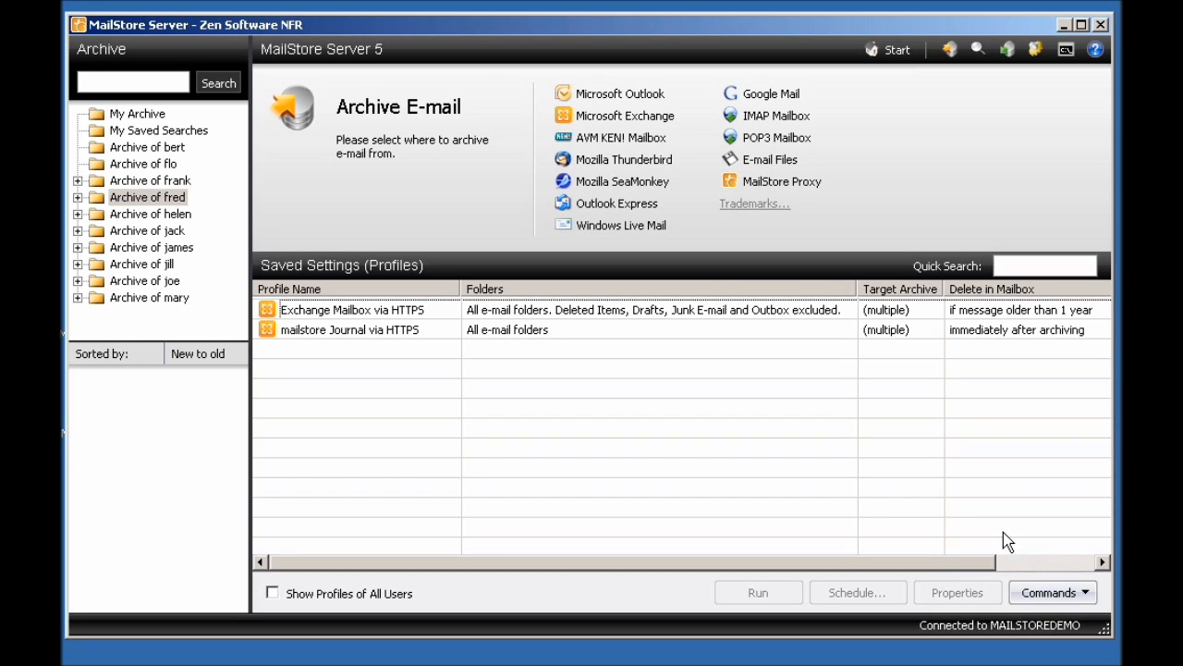
mouse_move(1002, 540)
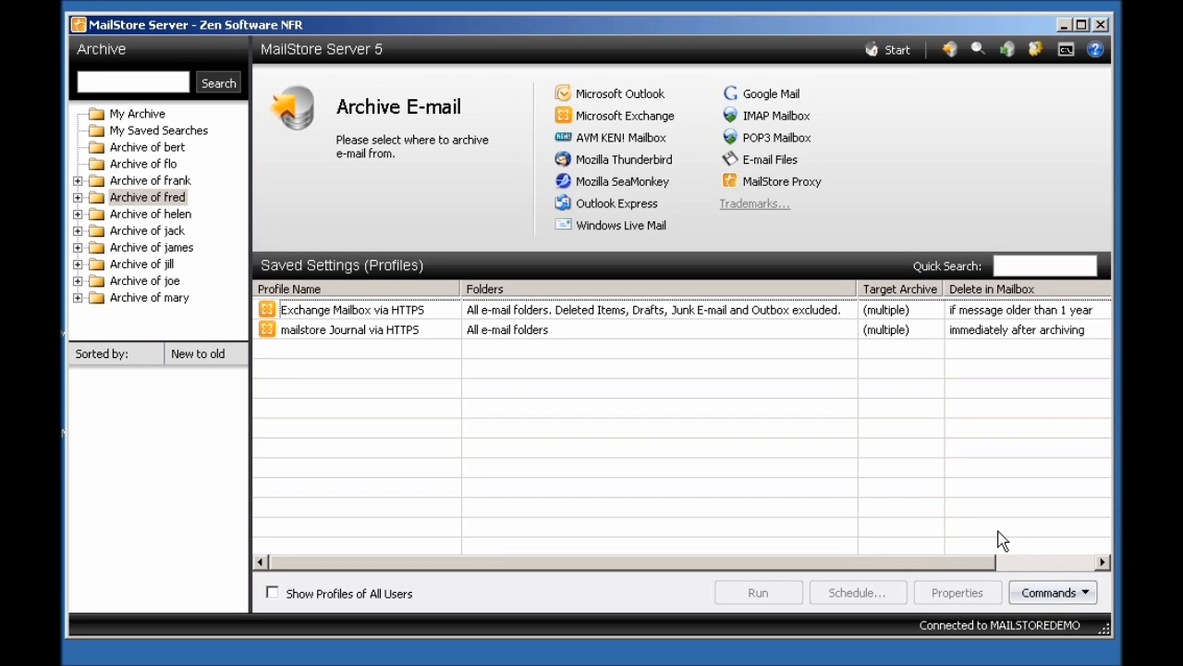
mouse_move(999, 540)
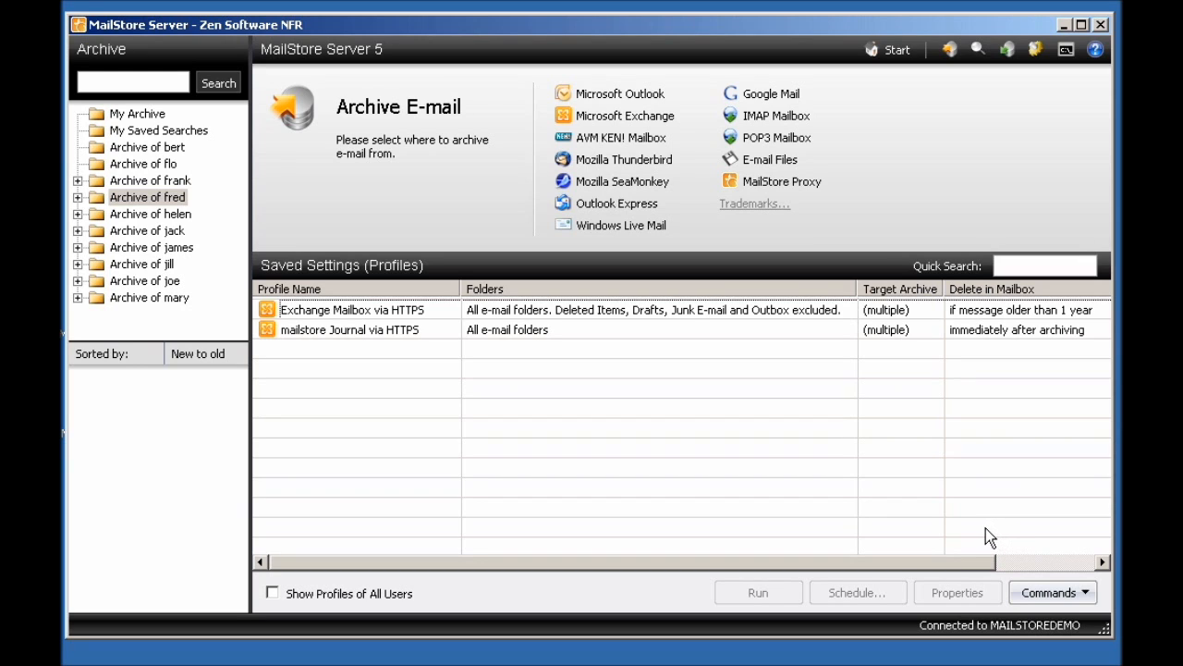
mouse_move(984, 536)
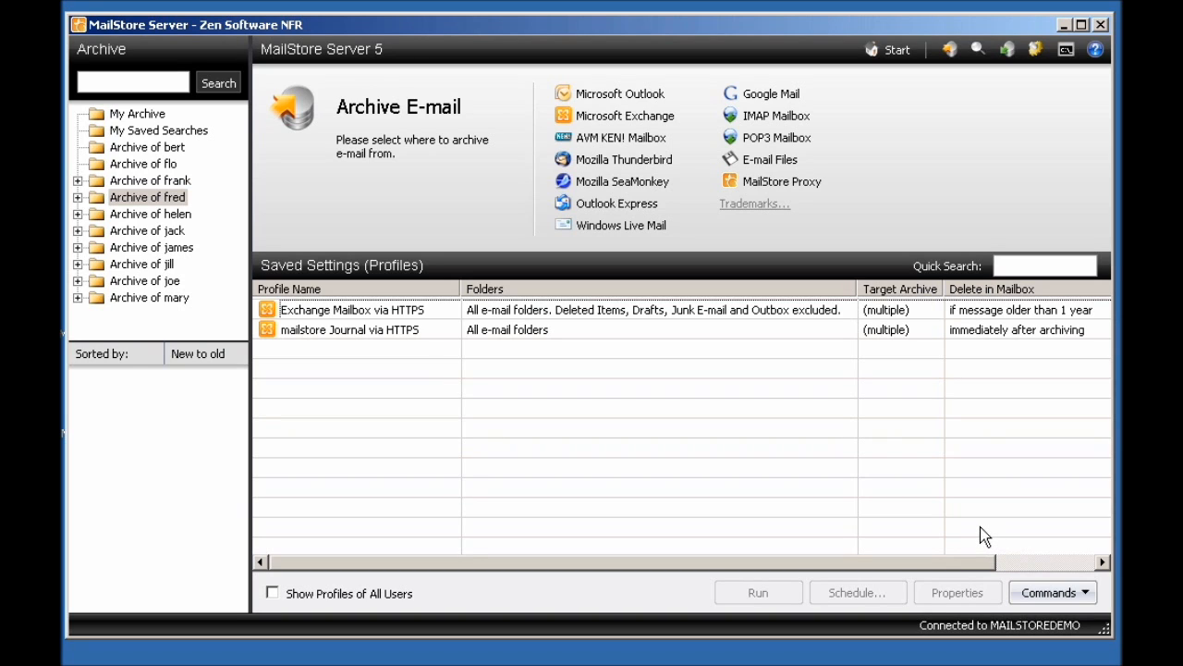
mouse_move(980, 536)
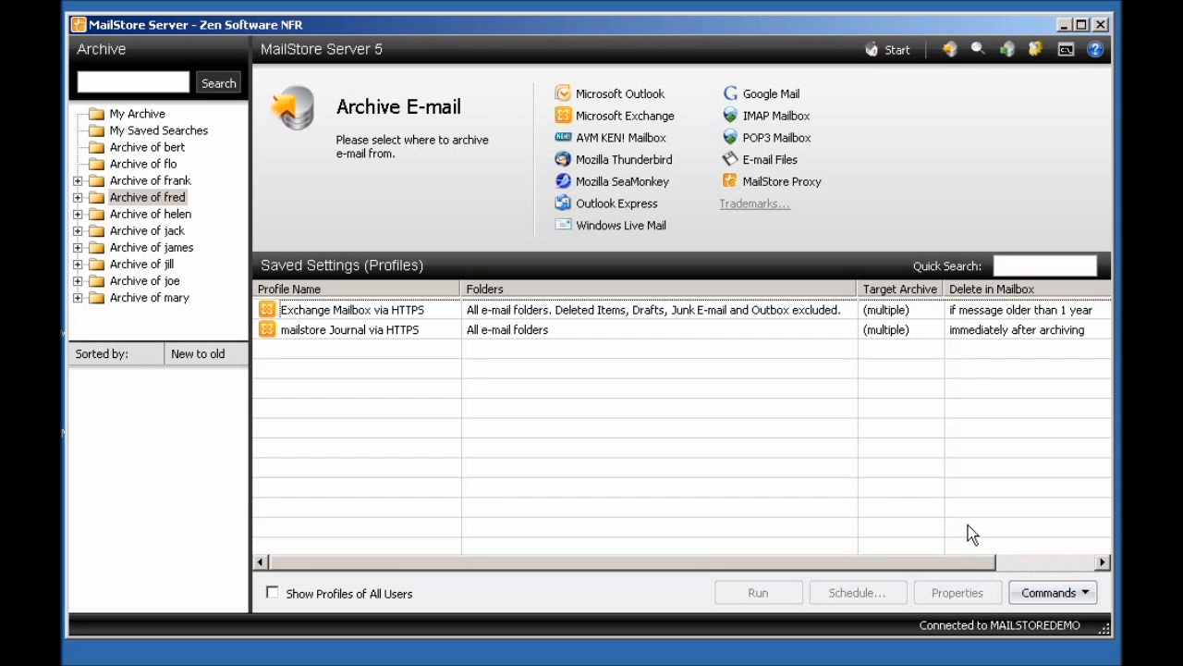
mouse_move(438, 353)
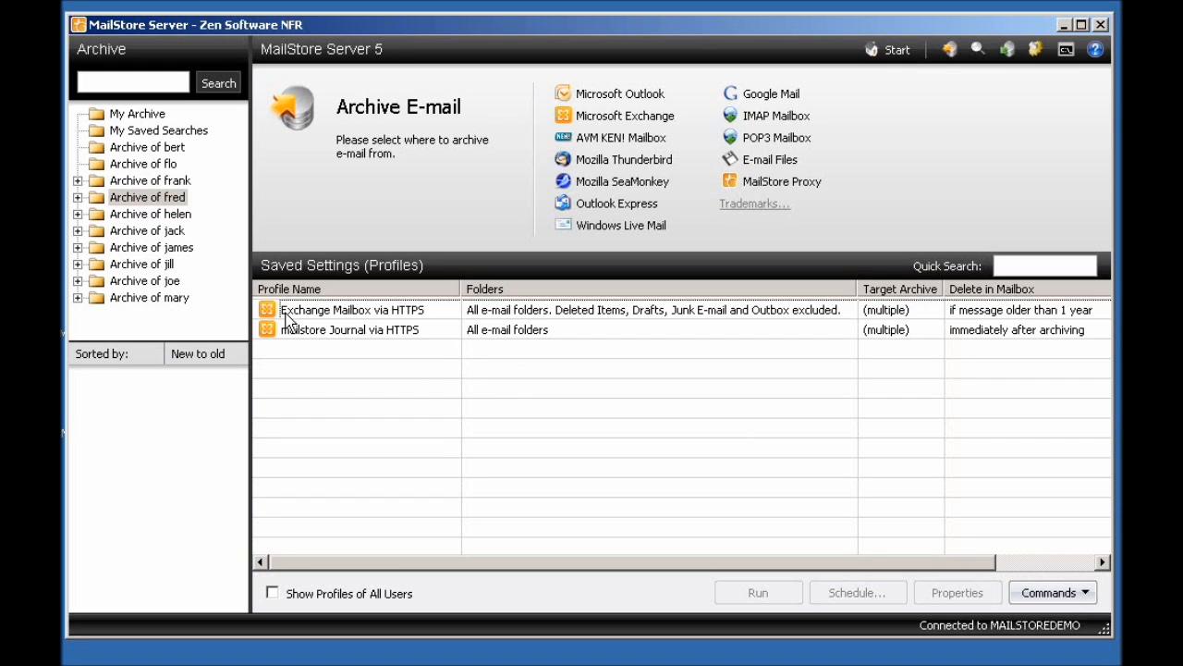
Select the 'Exchange Mailbox via HTTPS' profile in the saved profiles list
left_click(352, 311)
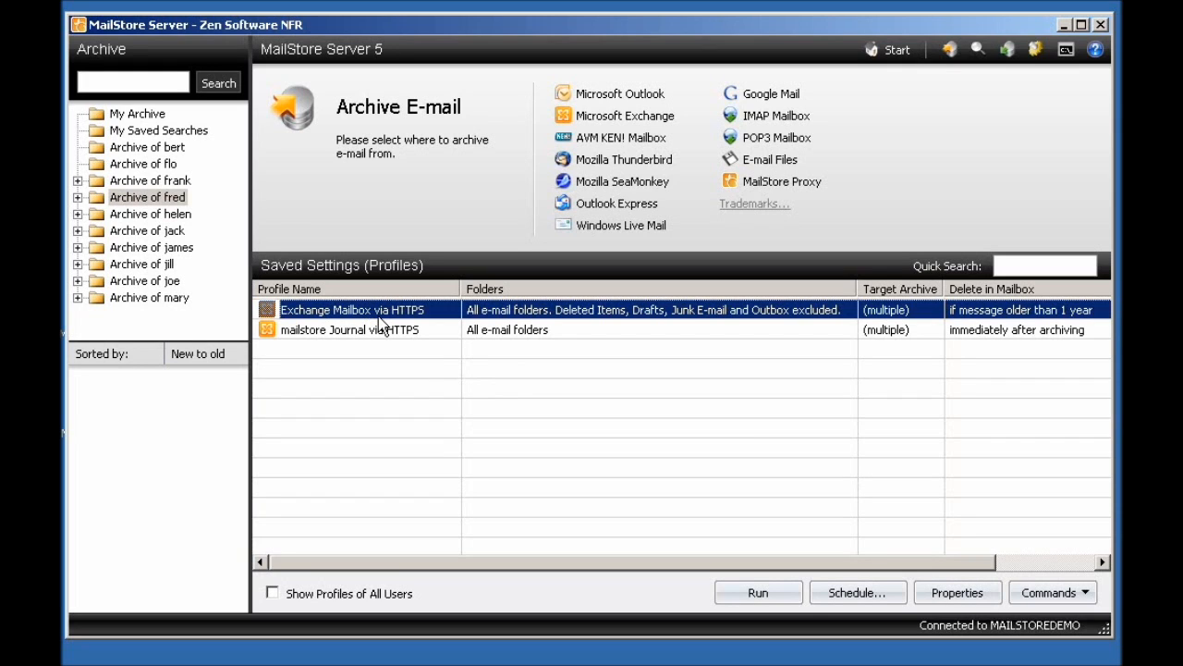
mouse_move(565, 324)
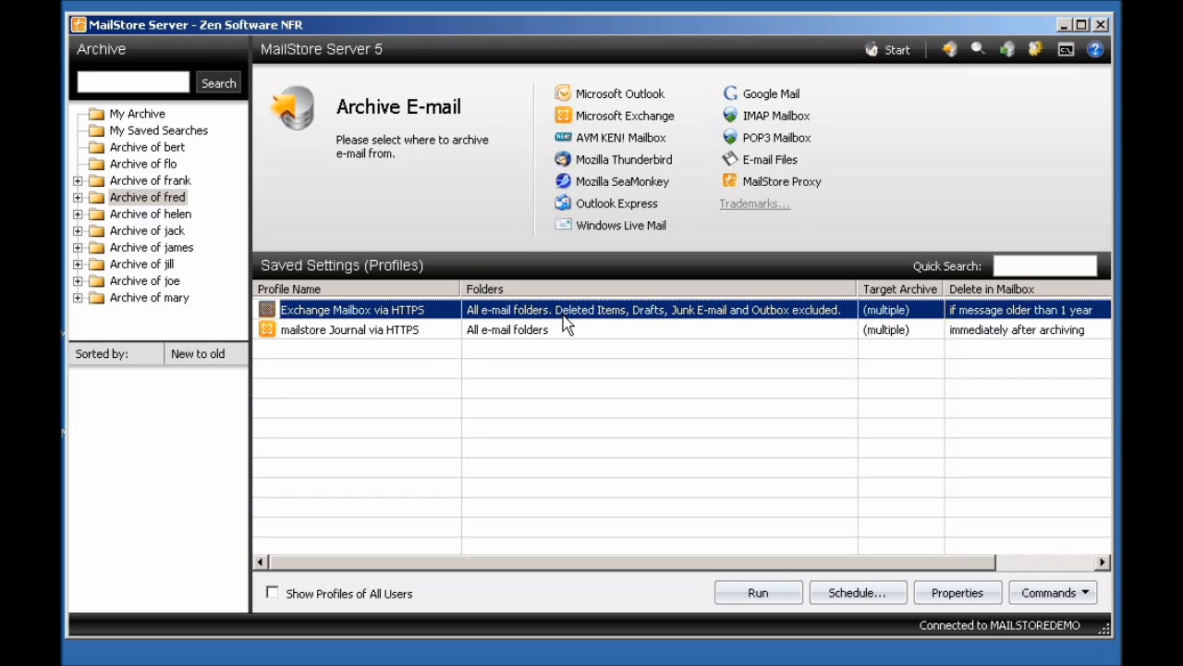
mouse_move(674, 325)
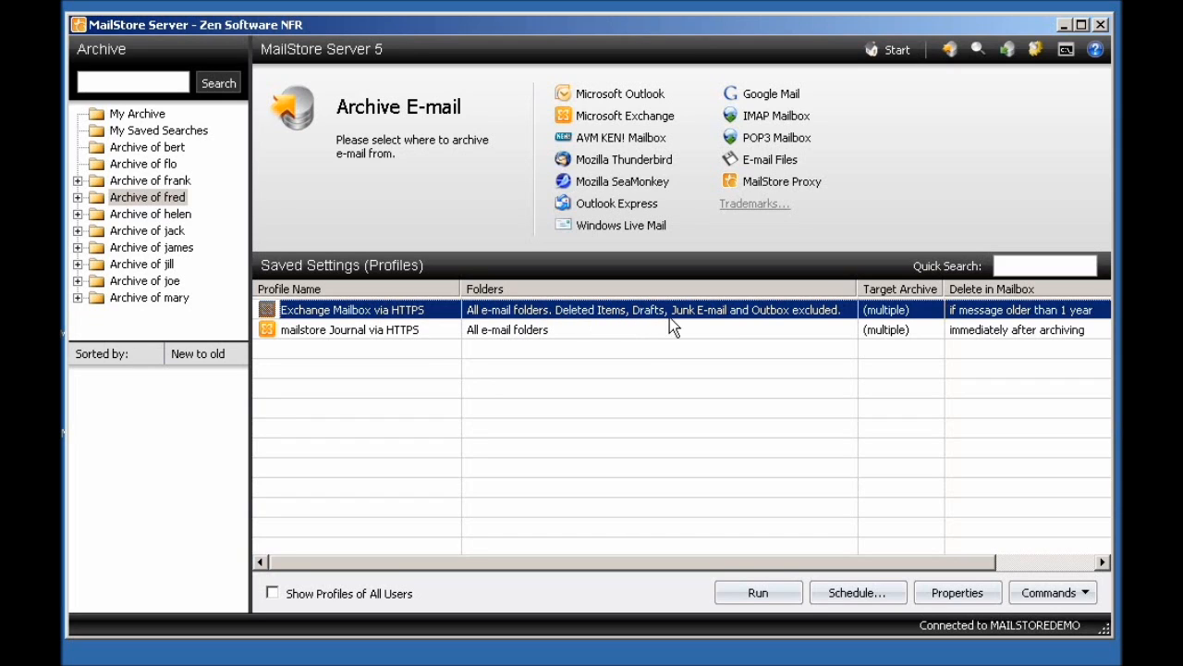
mouse_move(781, 329)
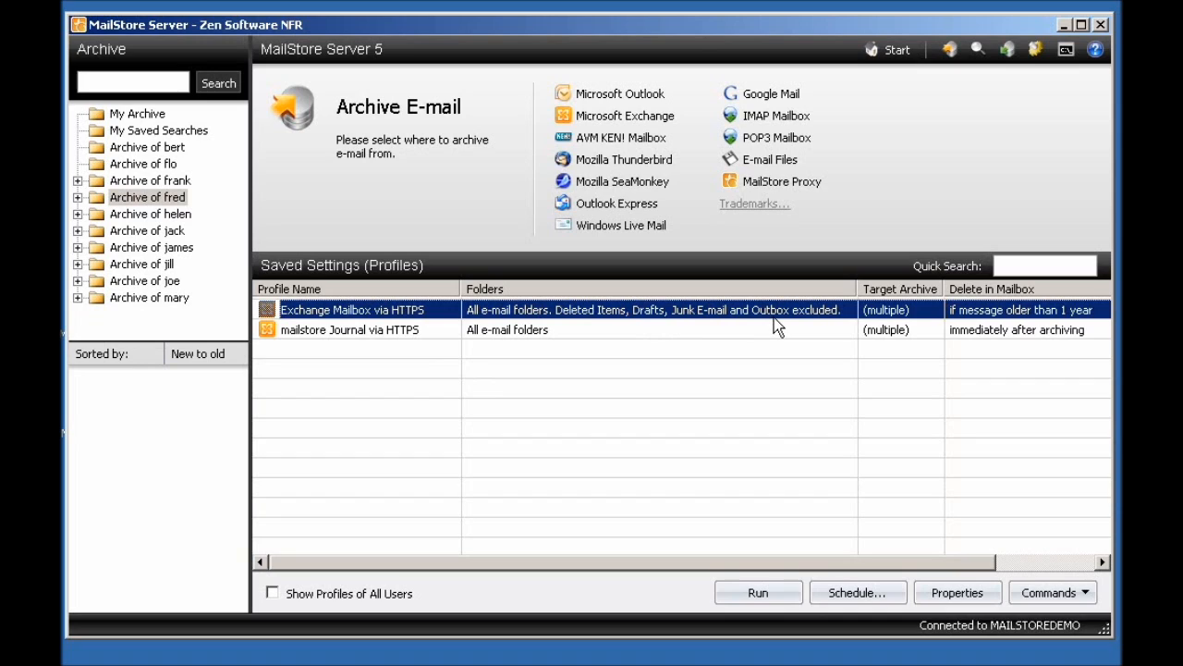
mouse_move(719, 318)
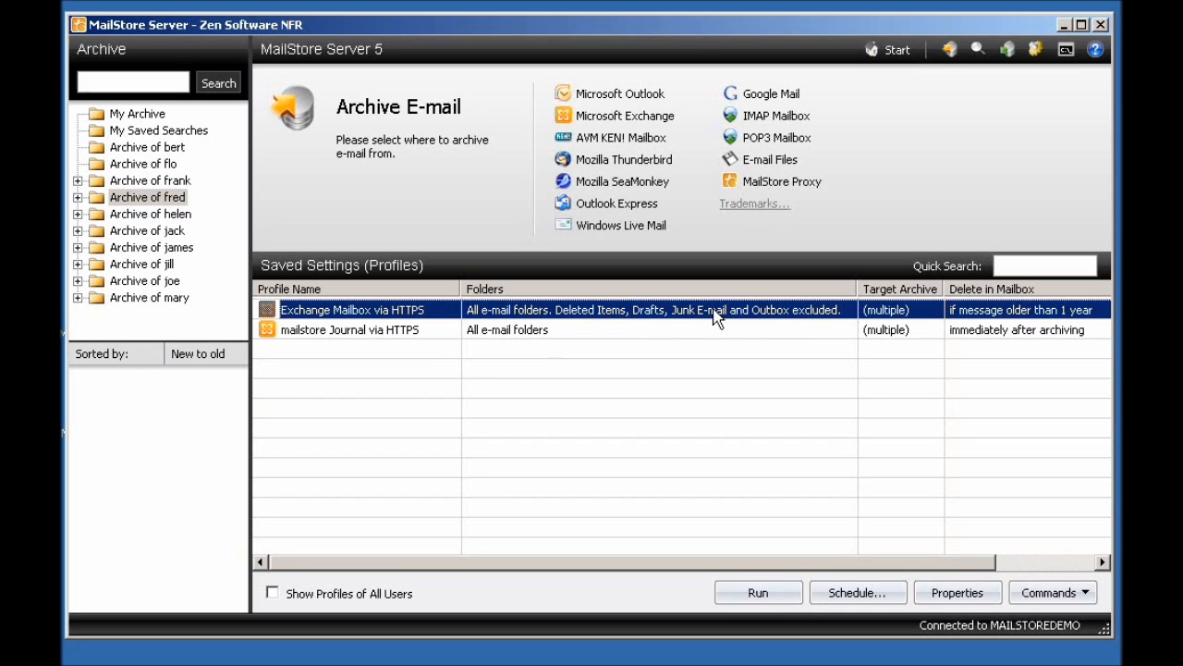
mouse_move(667, 326)
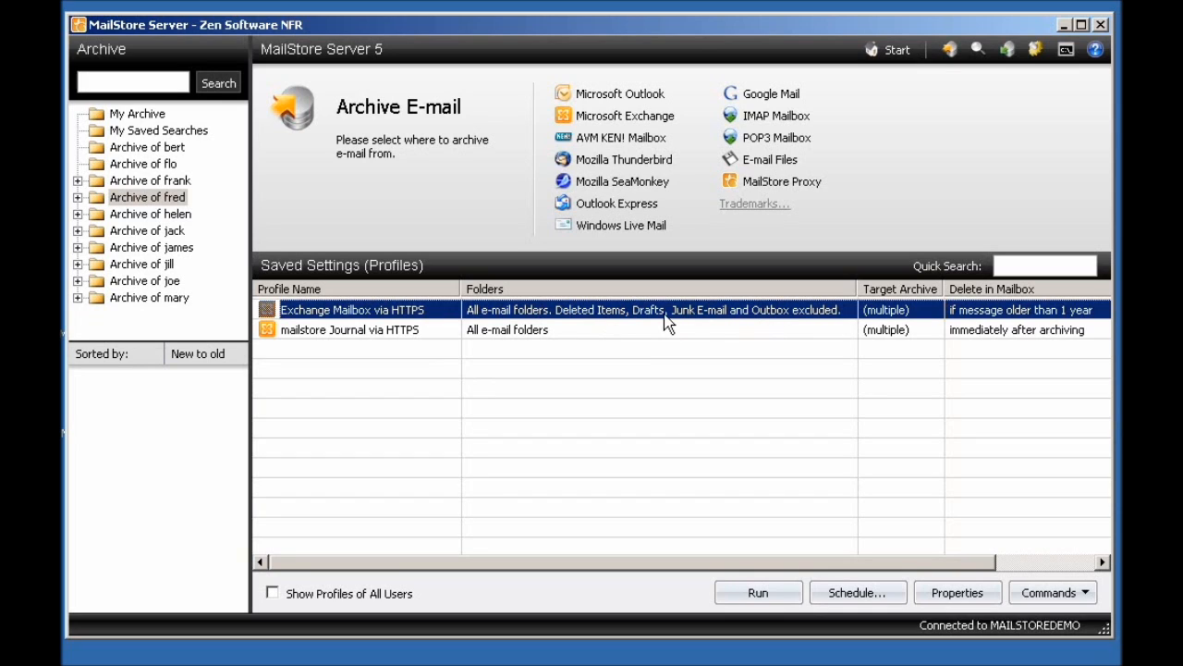
mouse_move(645, 322)
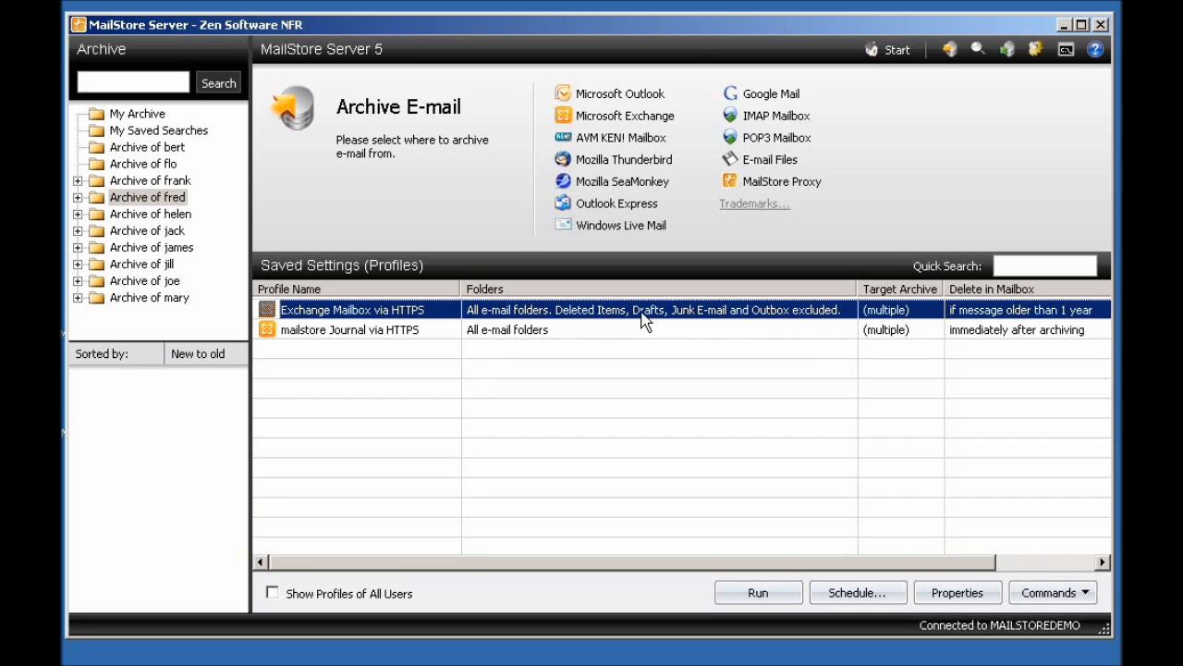
mouse_move(722, 324)
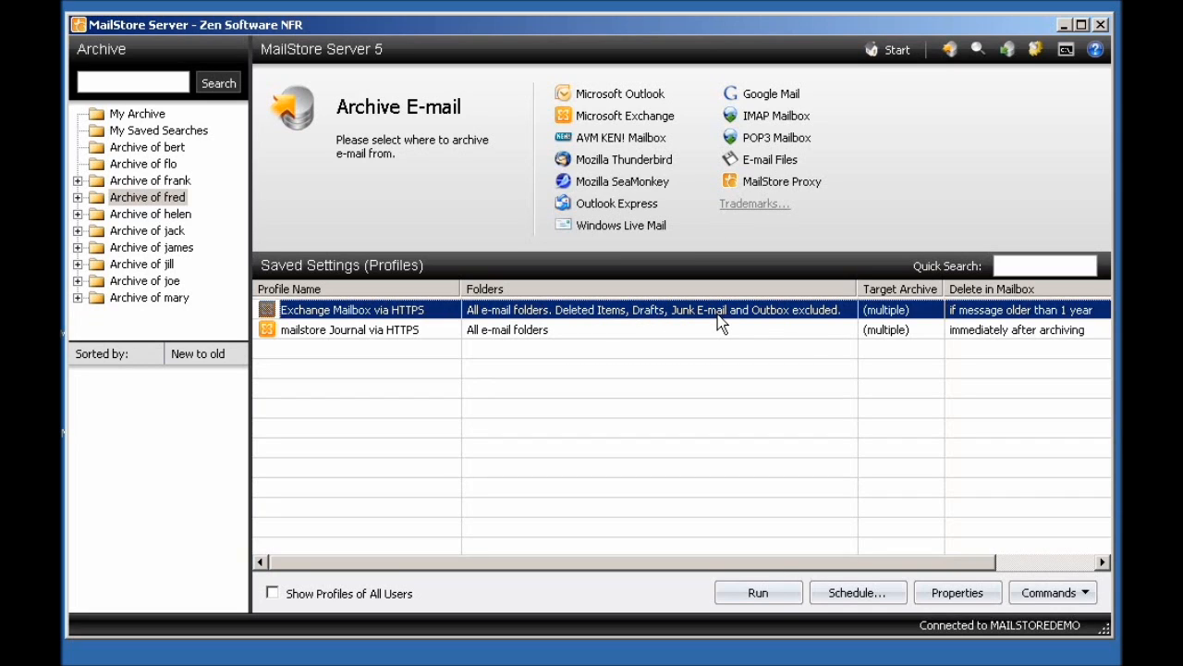
mouse_move(712, 324)
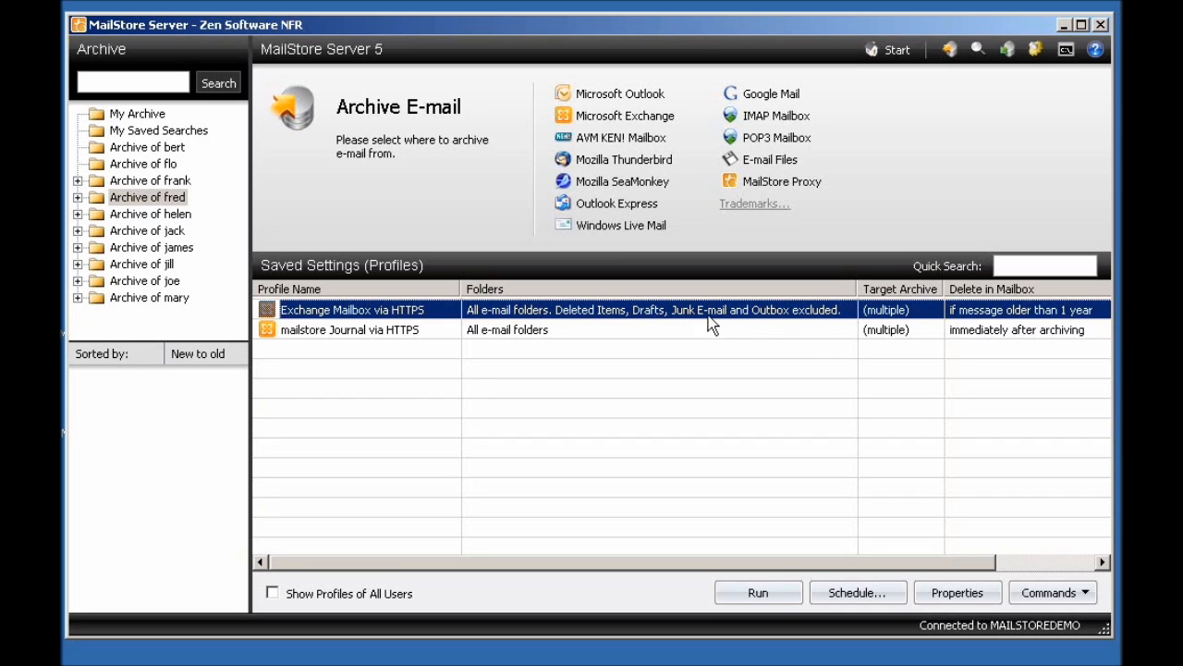
mouse_move(1062, 324)
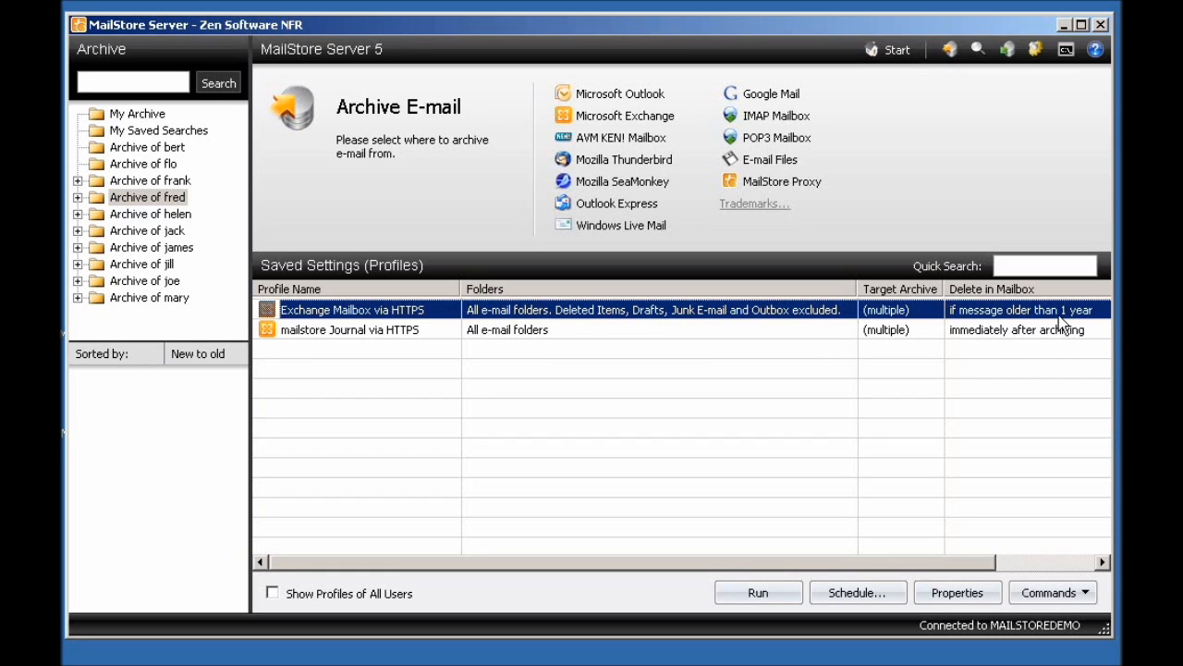
mouse_move(1069, 323)
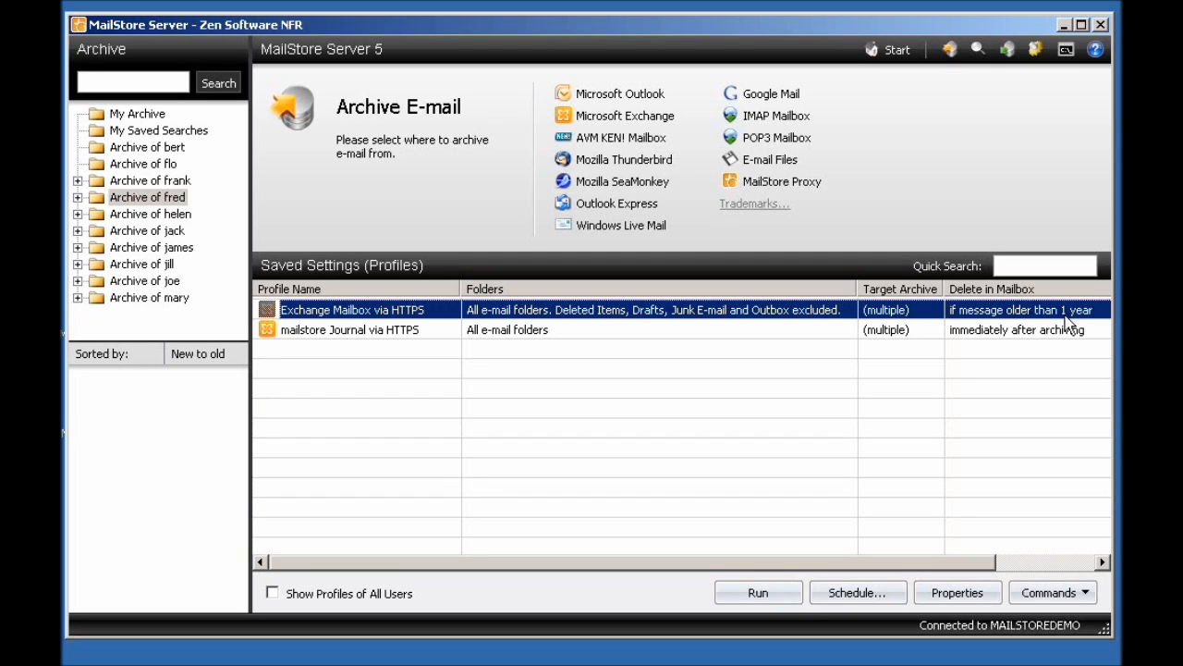
mouse_move(416, 314)
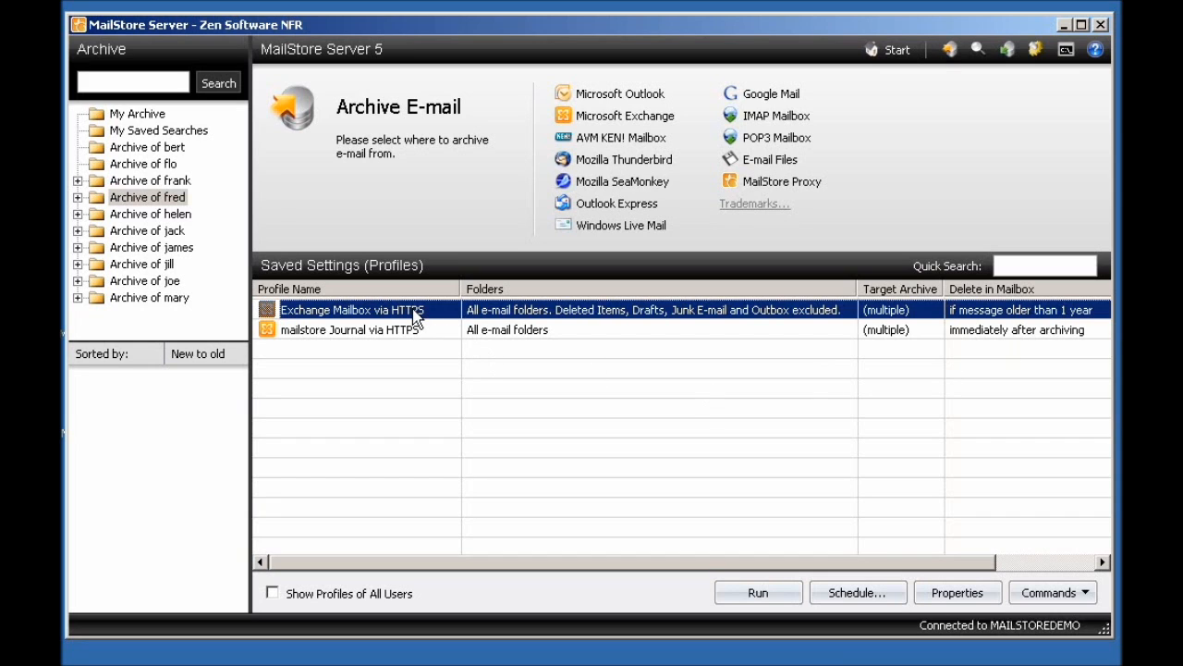
Paste a copy of the Exchange profile and rename it 'Exchange Mailbox via HTTPS (Deleted Items)'
right_click(351, 311)
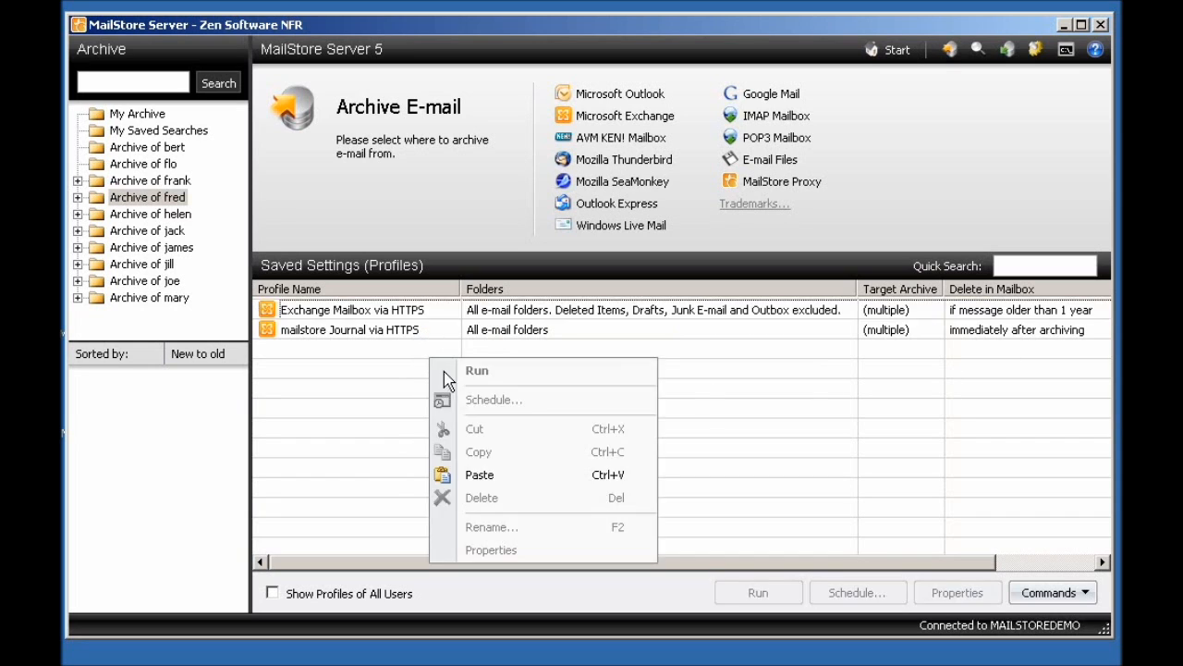
left_click(479, 474)
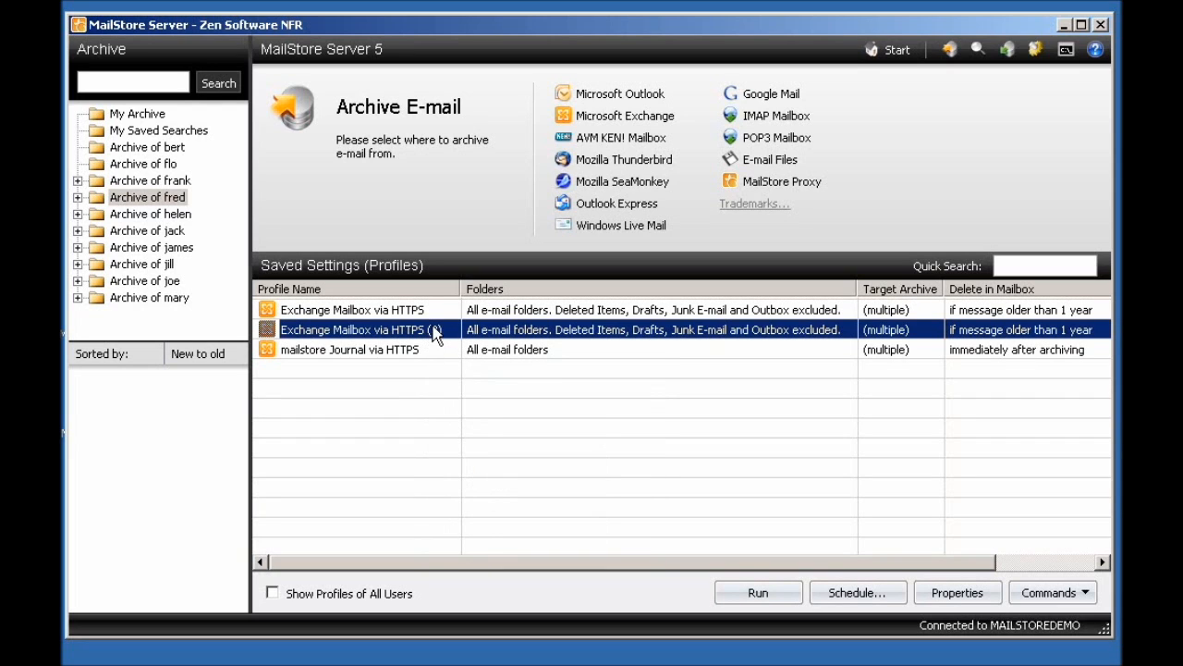
right_click(355, 329)
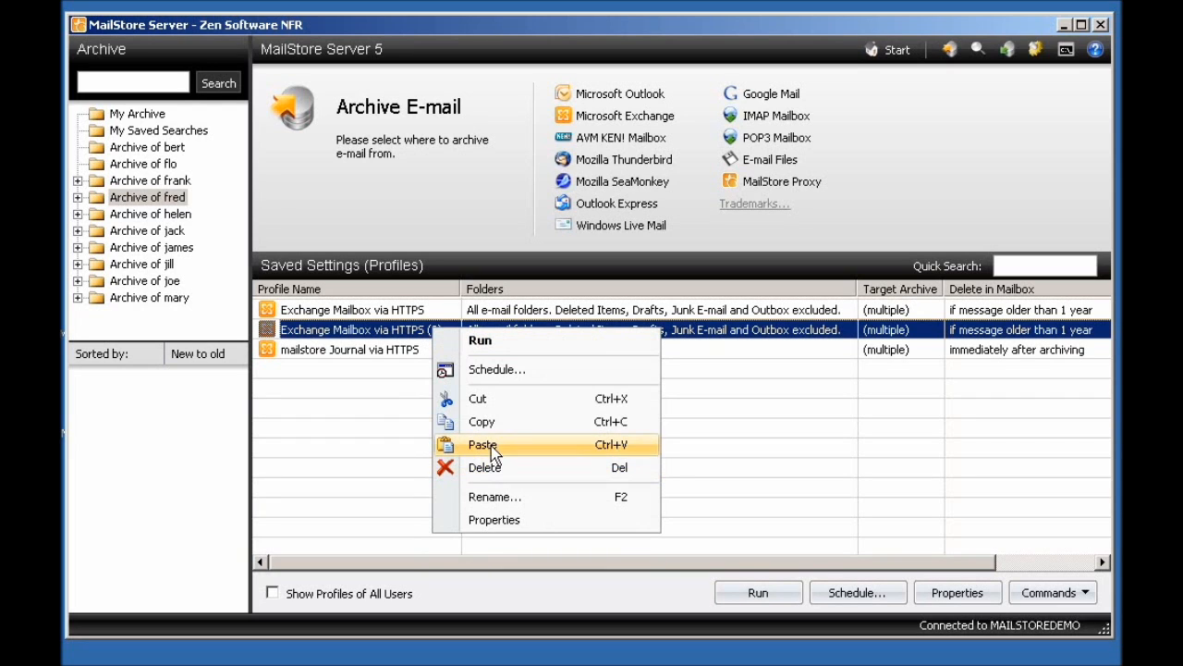
left_click(482, 444)
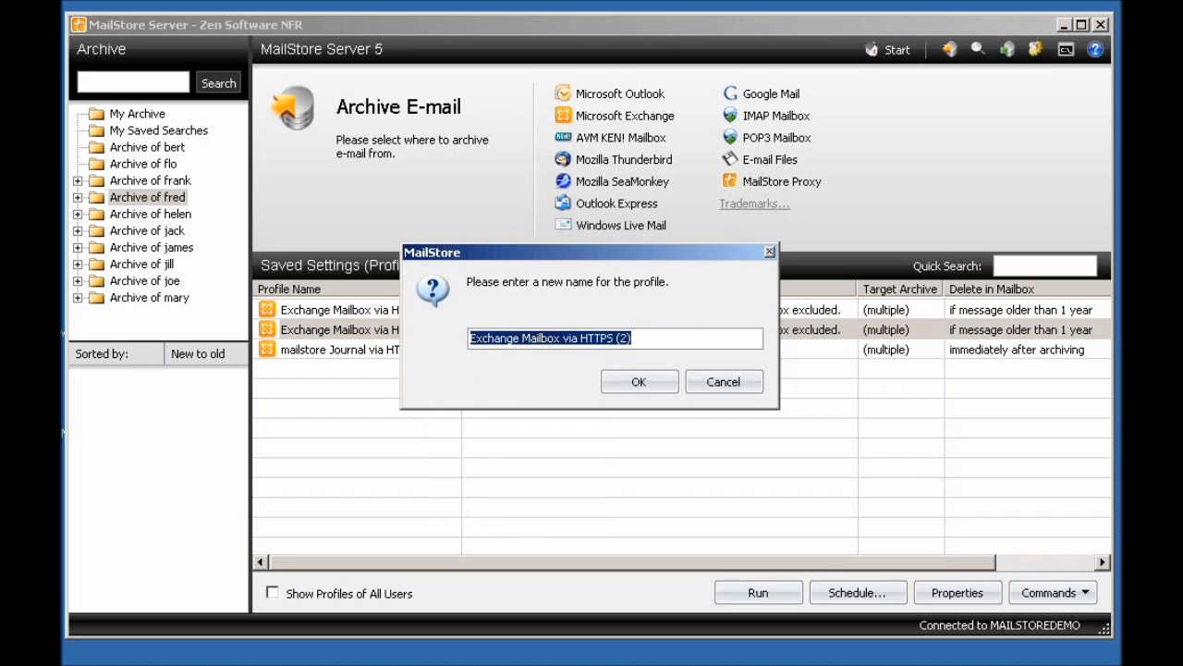
type("Exchange Mailbox via HTTPS (Deleted Ite")
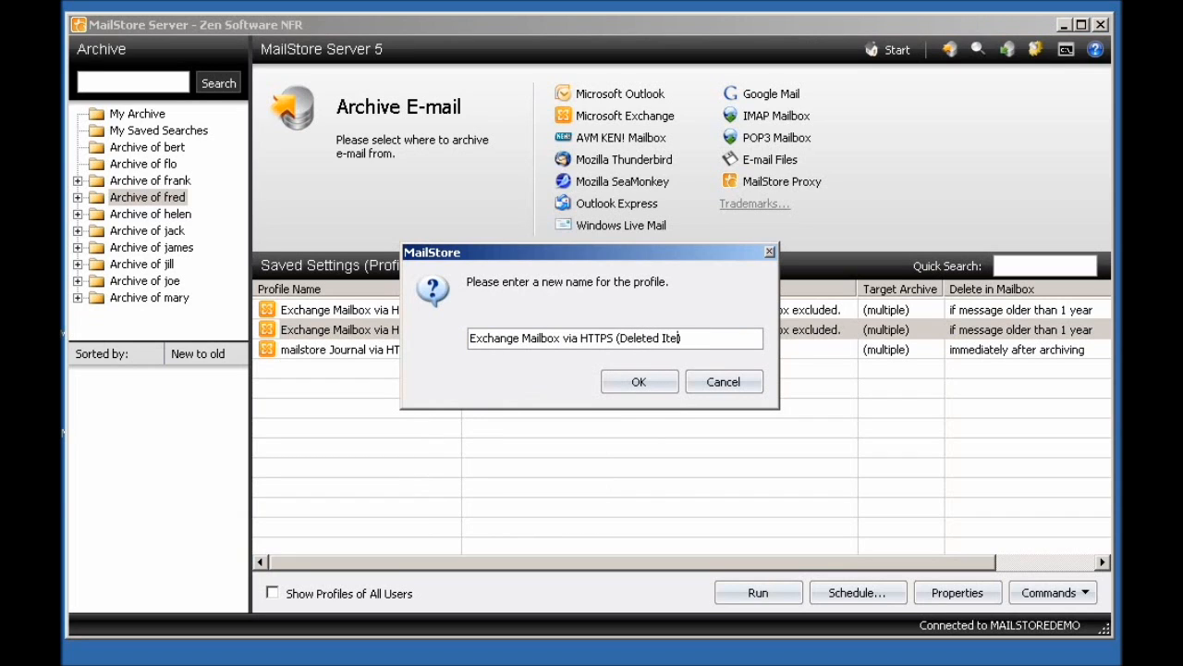
left_click(637, 381)
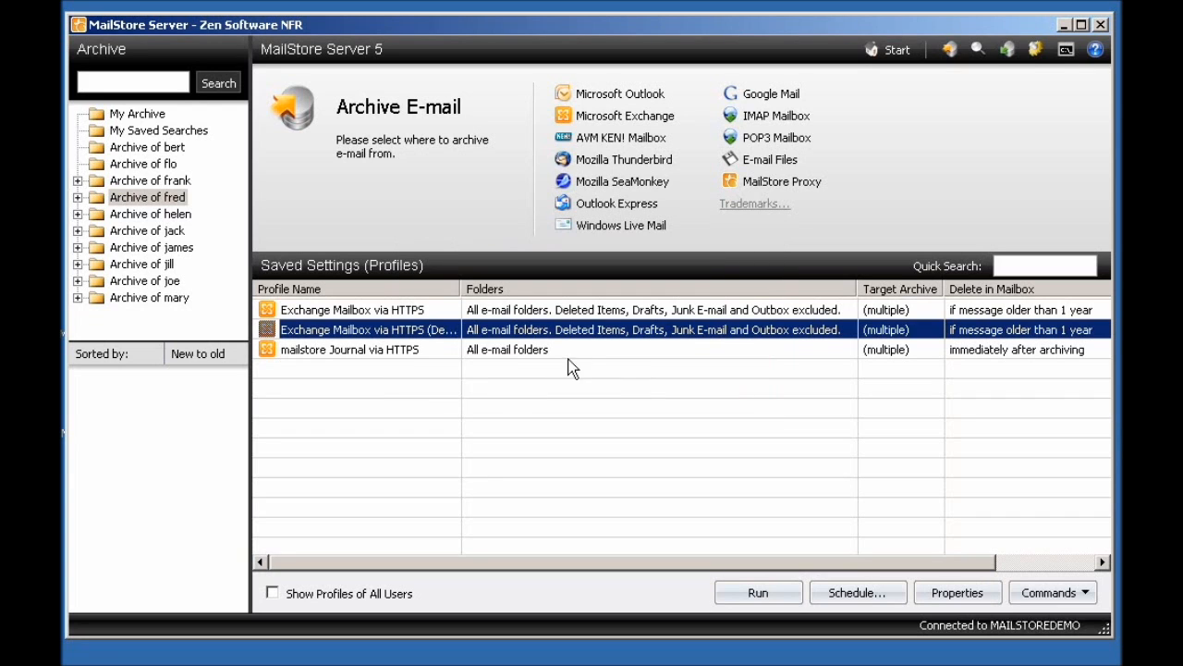
Reach the copied profile's folder selection in its advanced archive settings
right_click(368, 329)
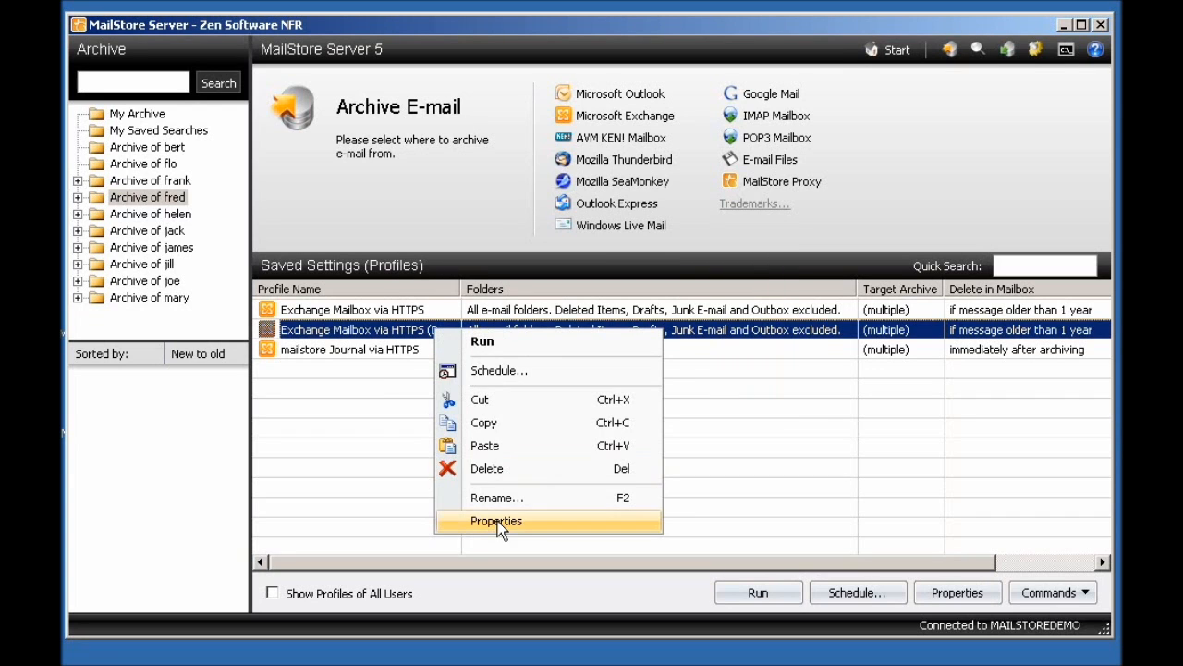
left_click(495, 521)
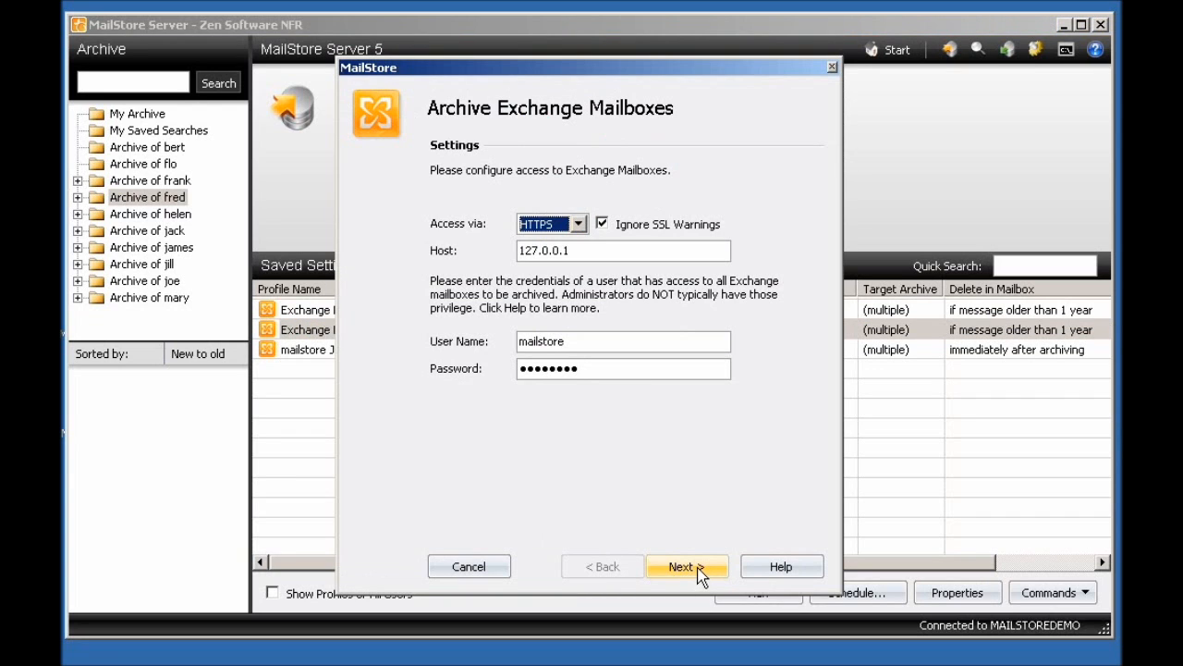
left_click(680, 566)
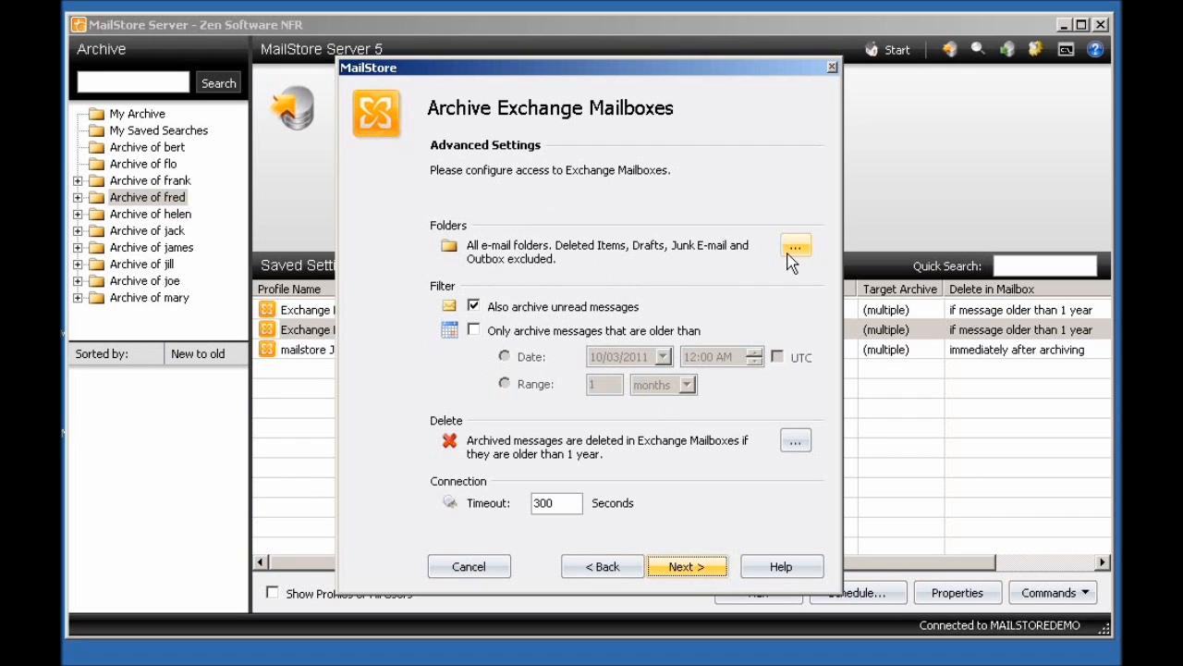
left_click(795, 244)
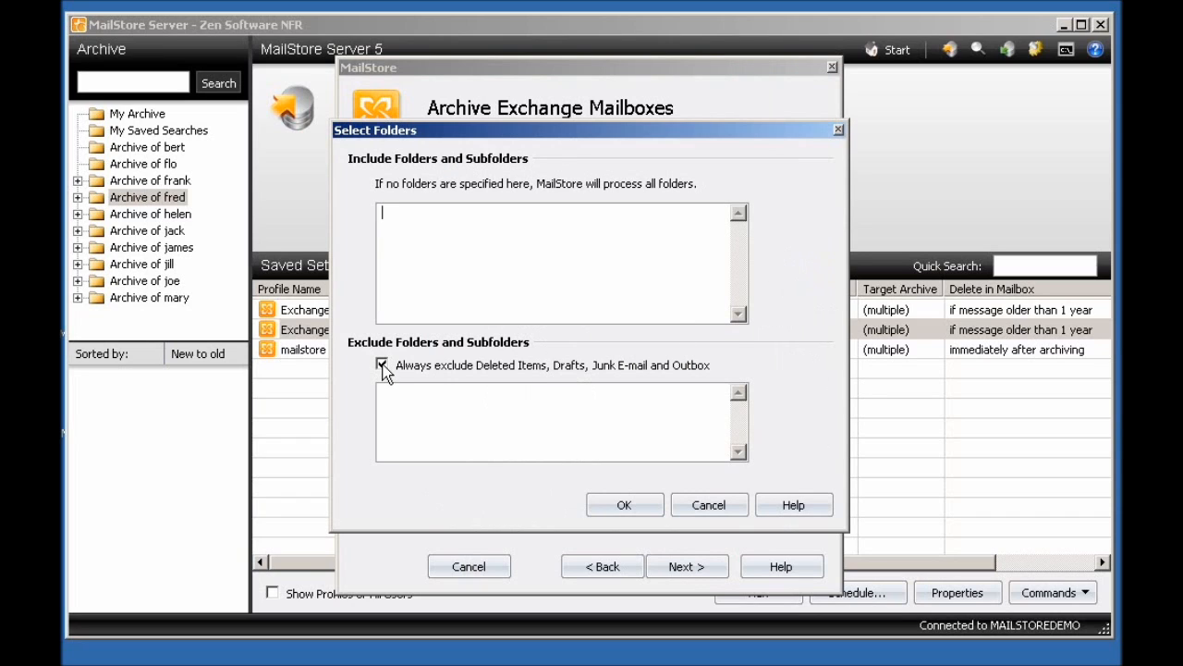
Remove the default folder exclusions and limit archiving to the Deleted Items folder only
left_click(383, 364)
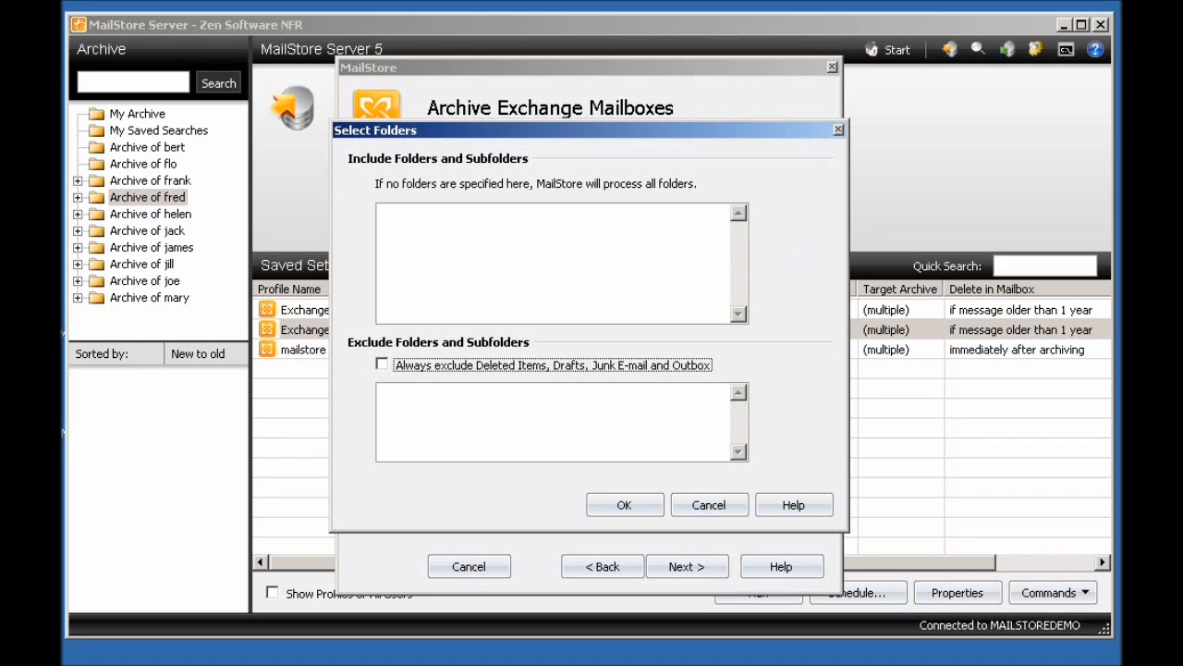
type("Del")
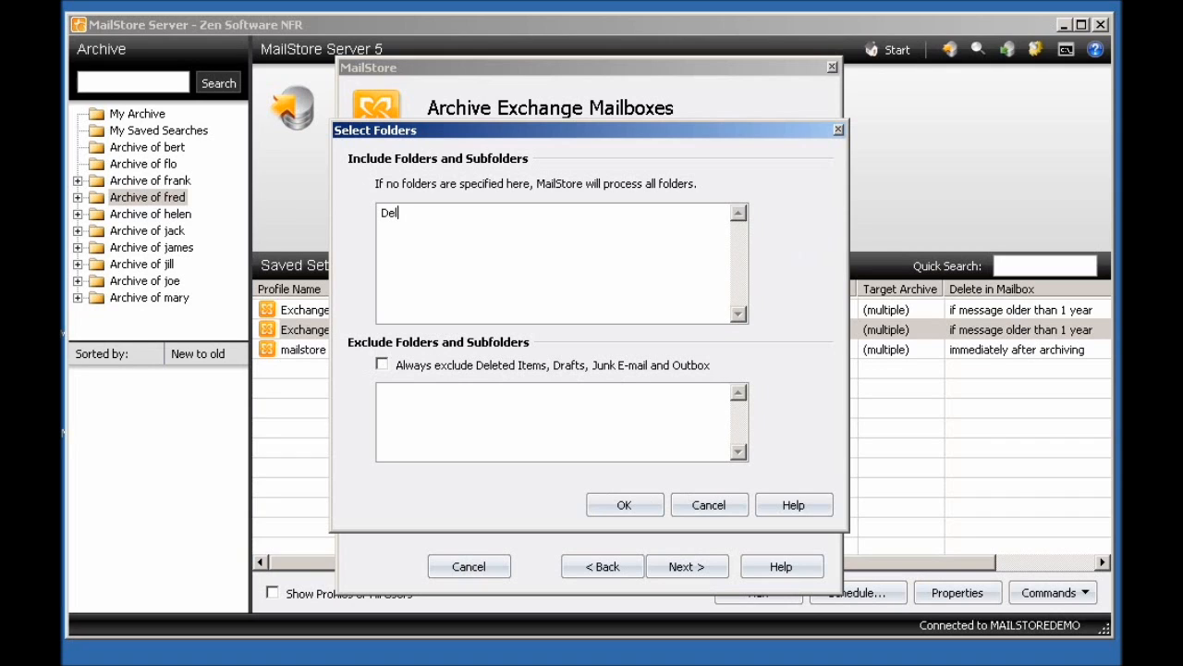
type("eted Items")
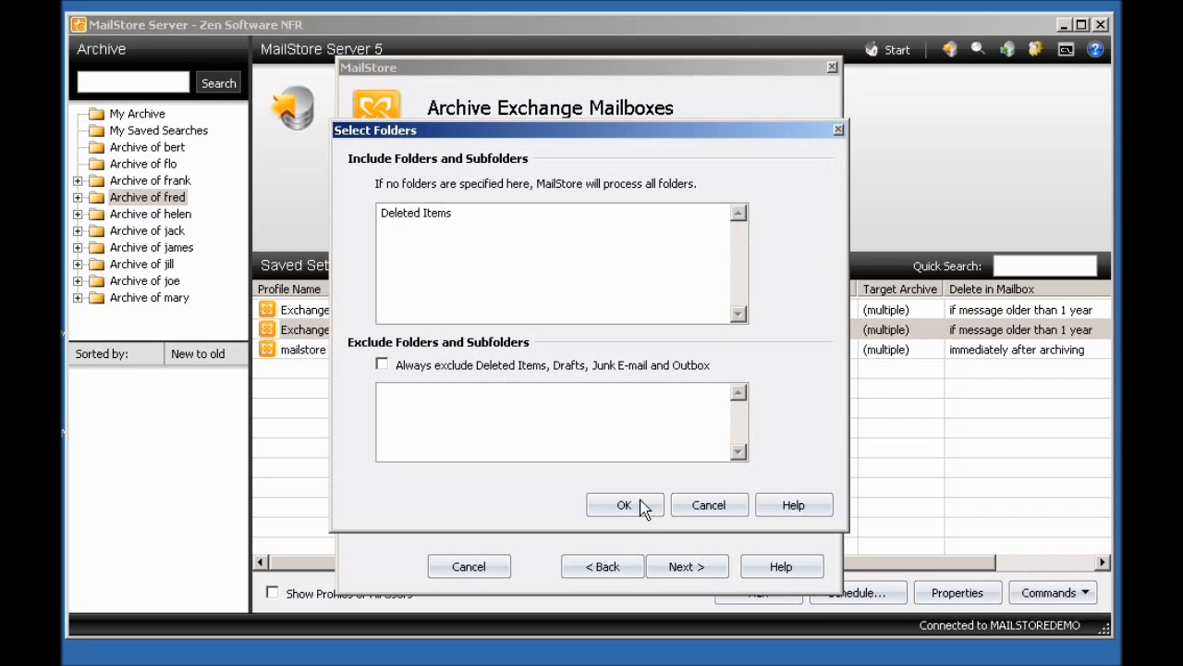
left_click(625, 505)
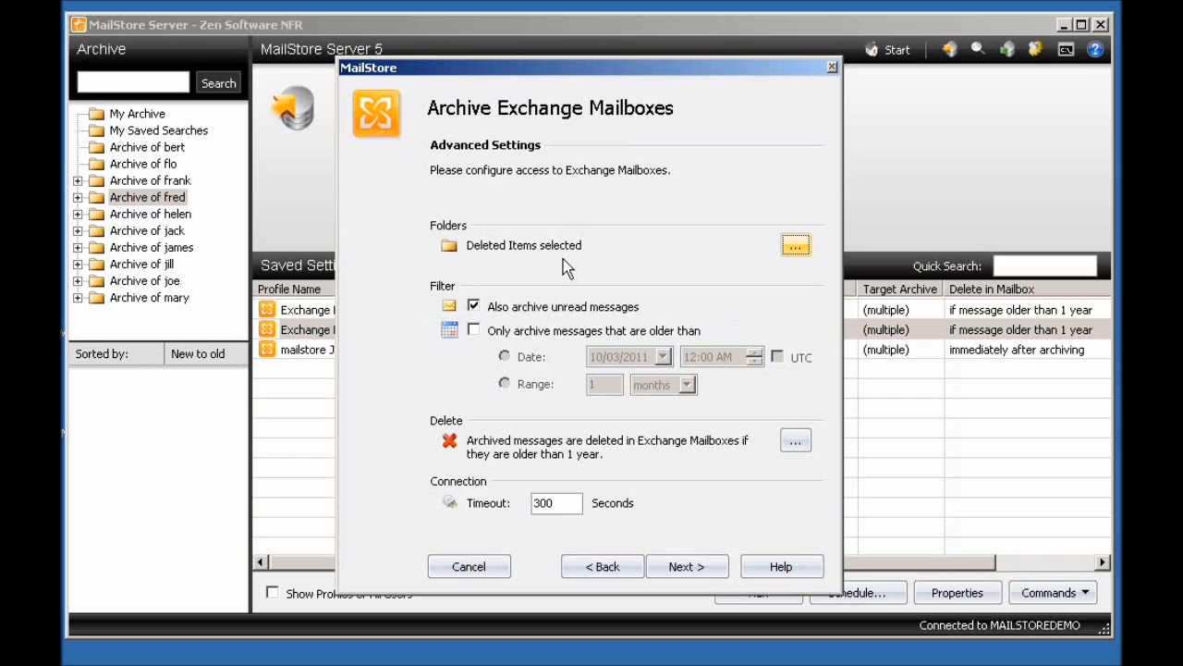
mouse_move(574, 453)
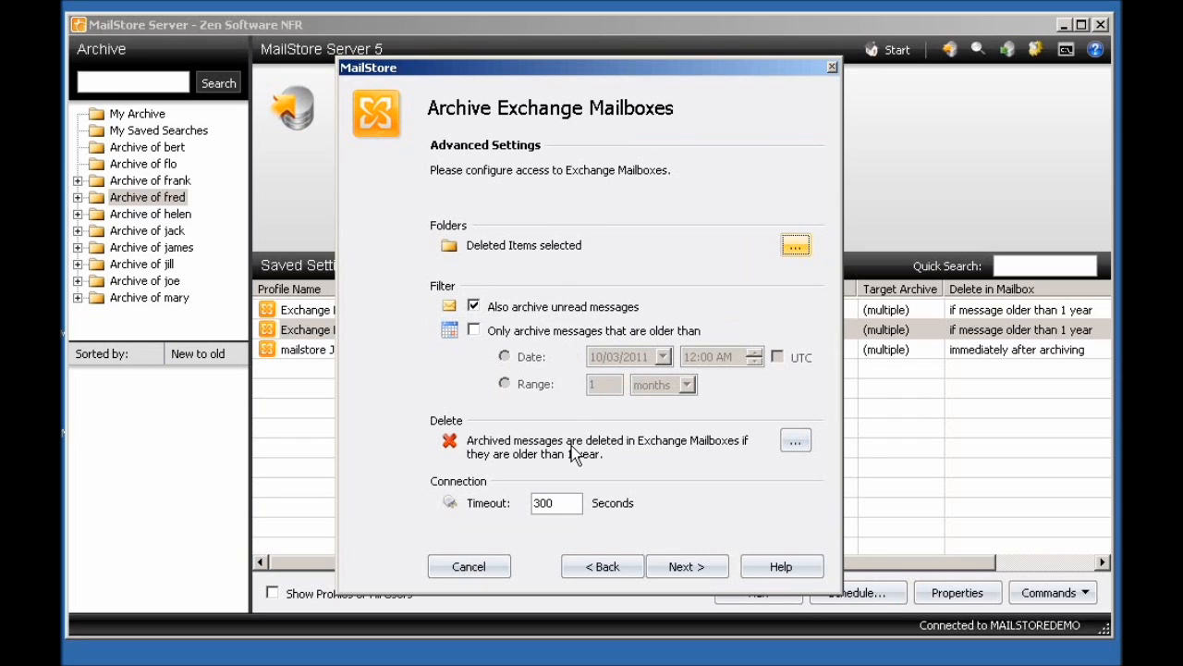
Set the mailbox deletion rule to messages older than 1 week and save the profile
left_click(795, 440)
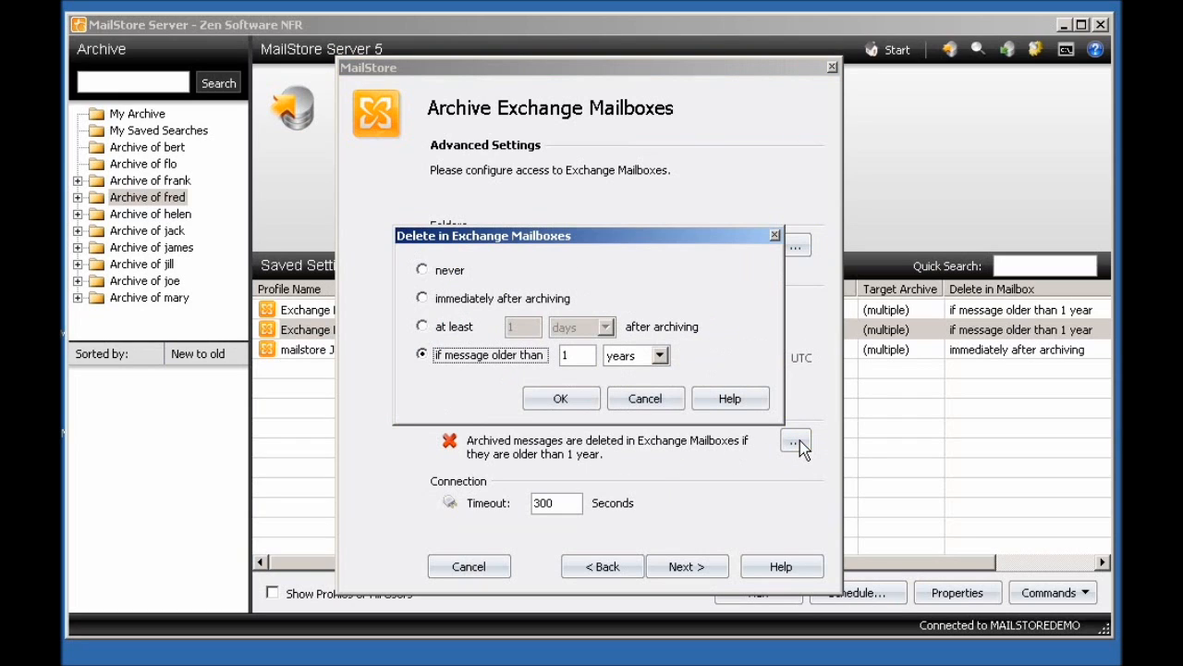
mouse_move(656, 370)
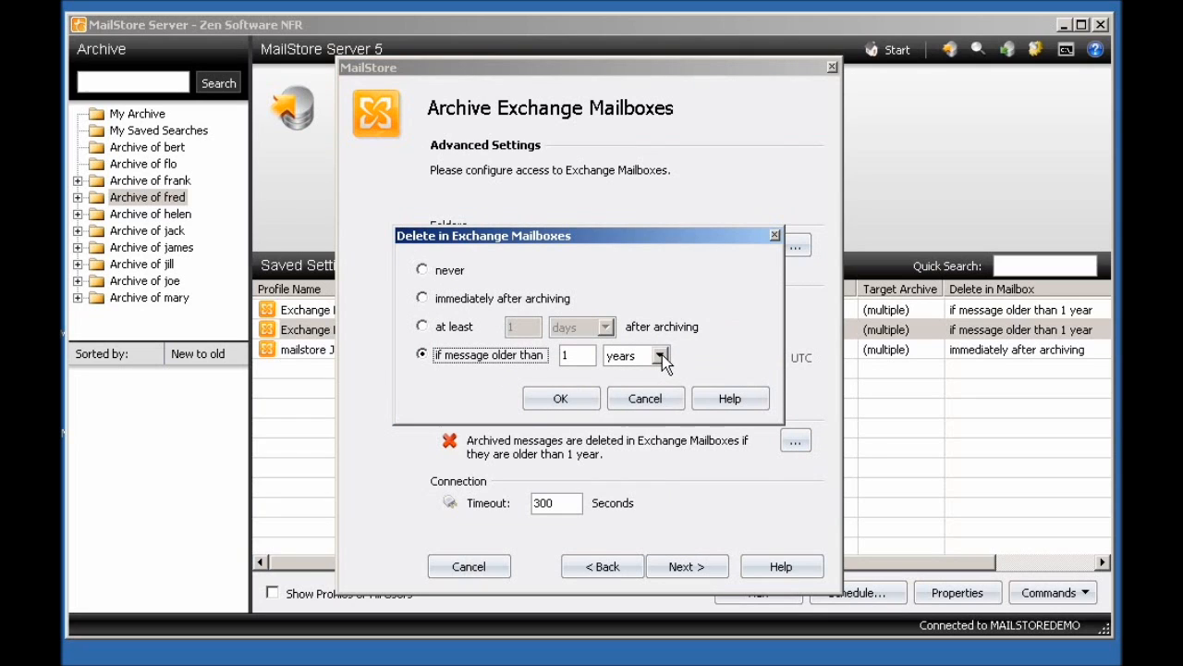
left_click(658, 355)
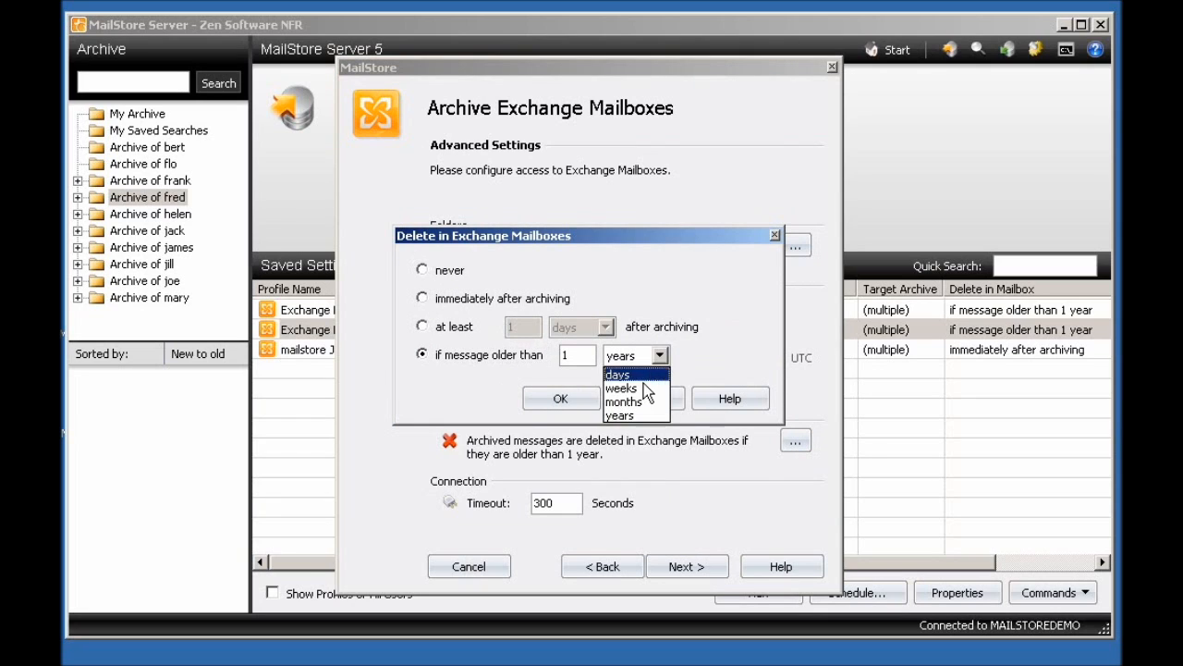
left_click(622, 388)
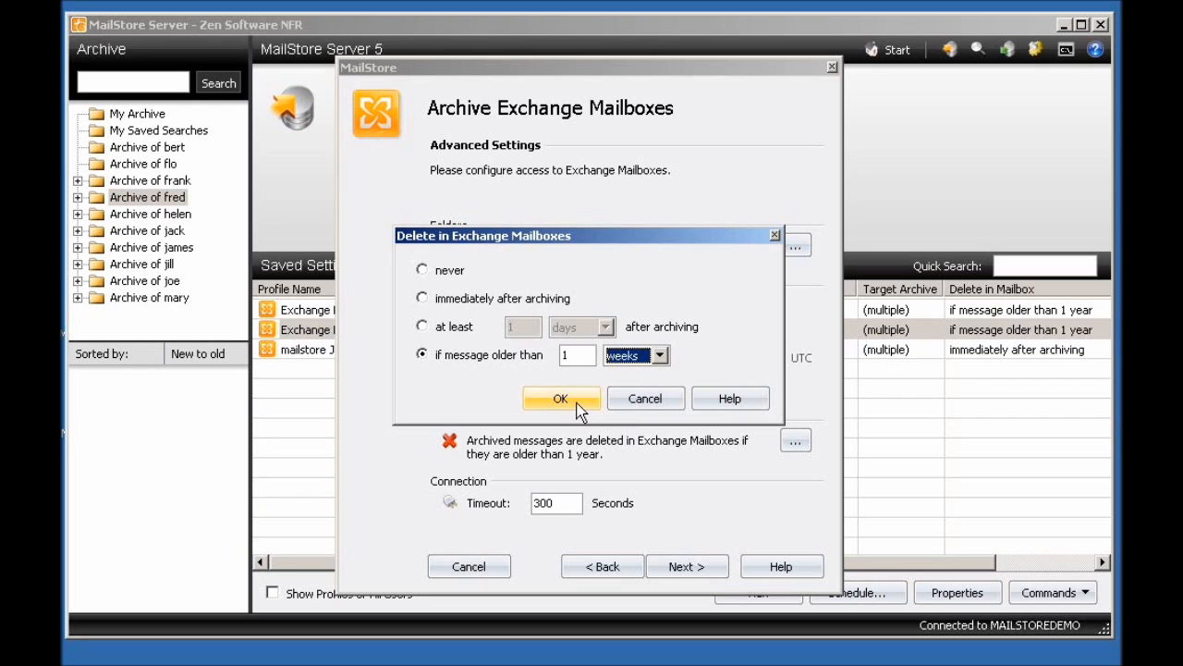
left_click(562, 400)
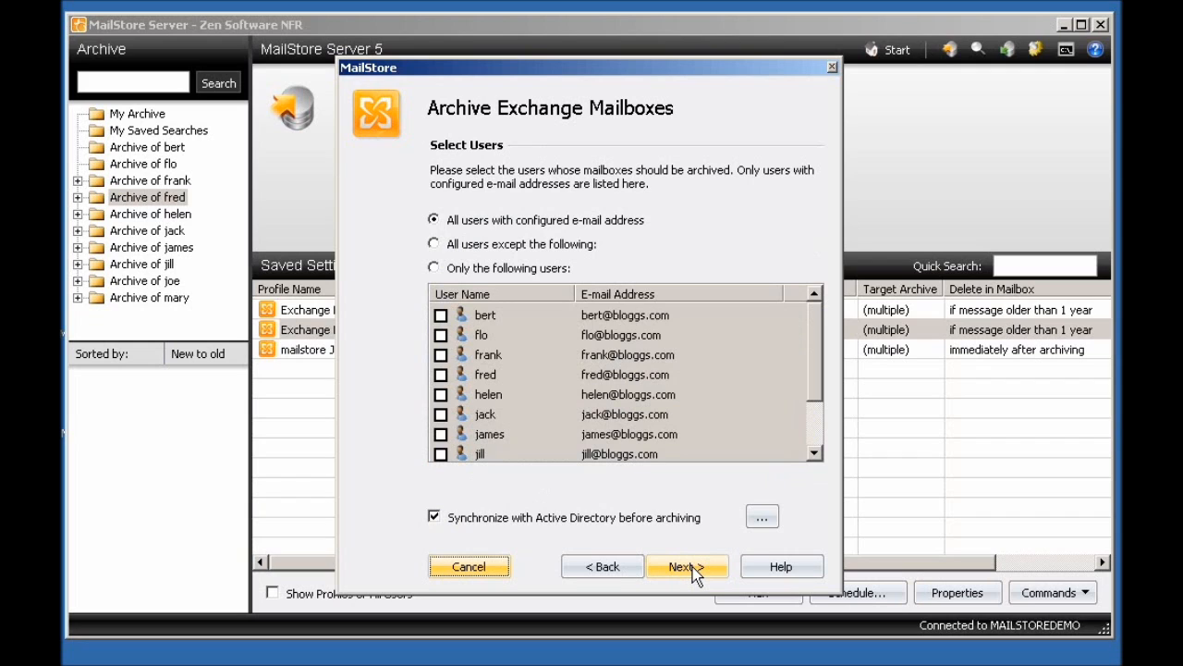
left_click(686, 566)
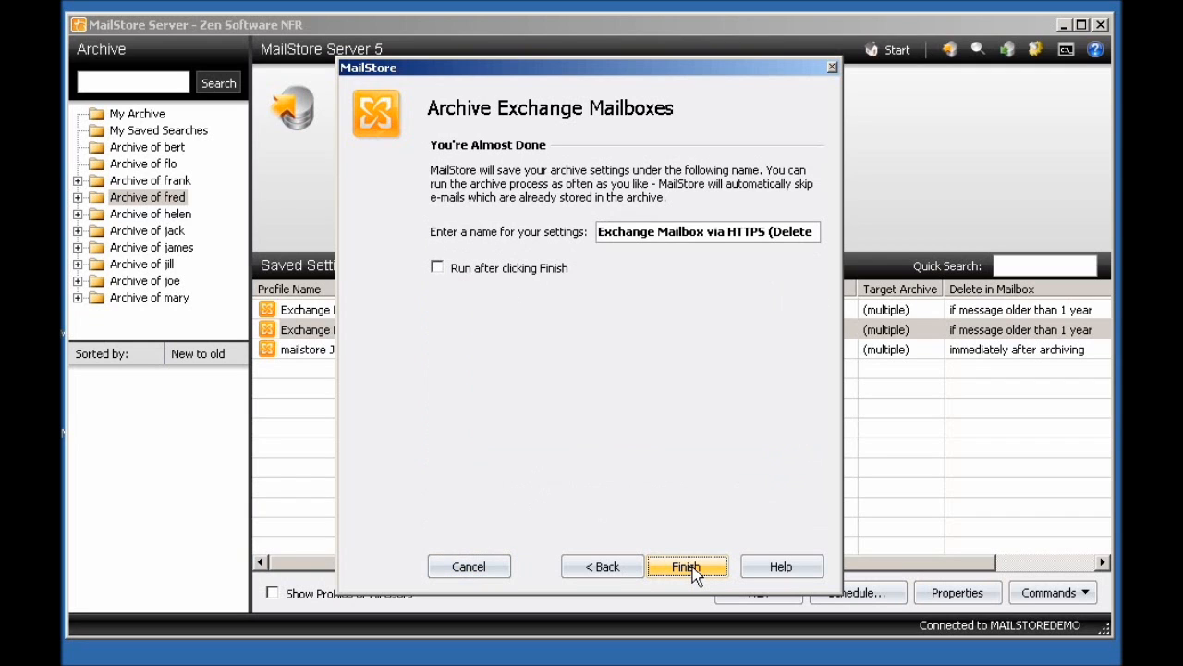
left_click(686, 566)
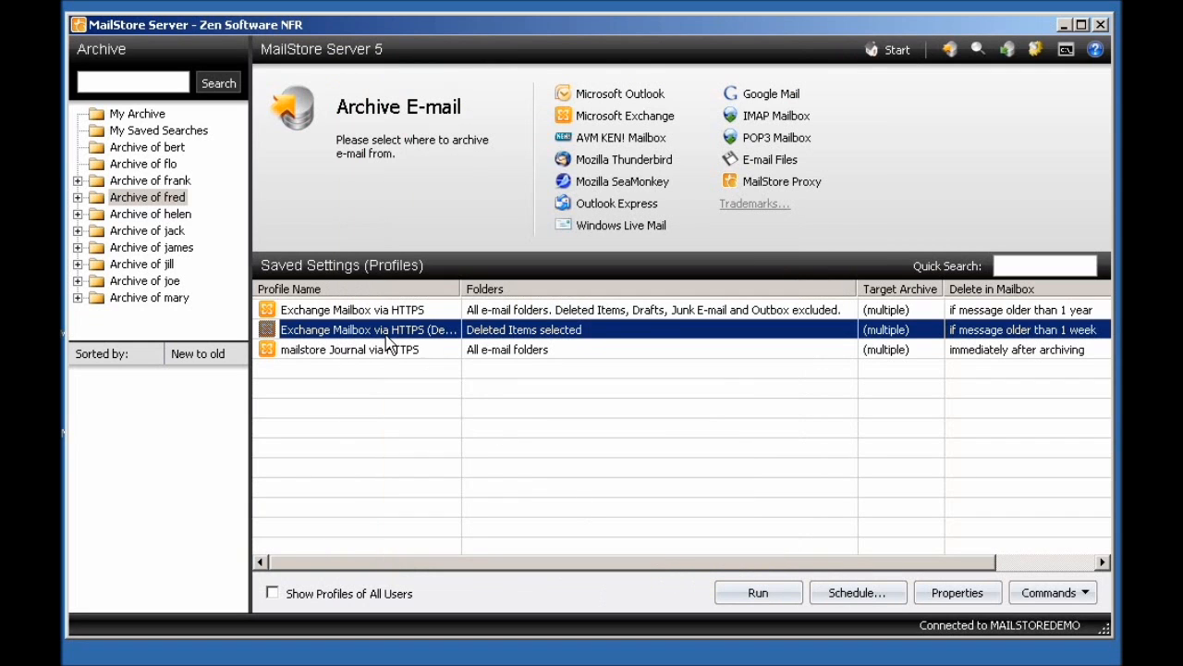
mouse_move(443, 335)
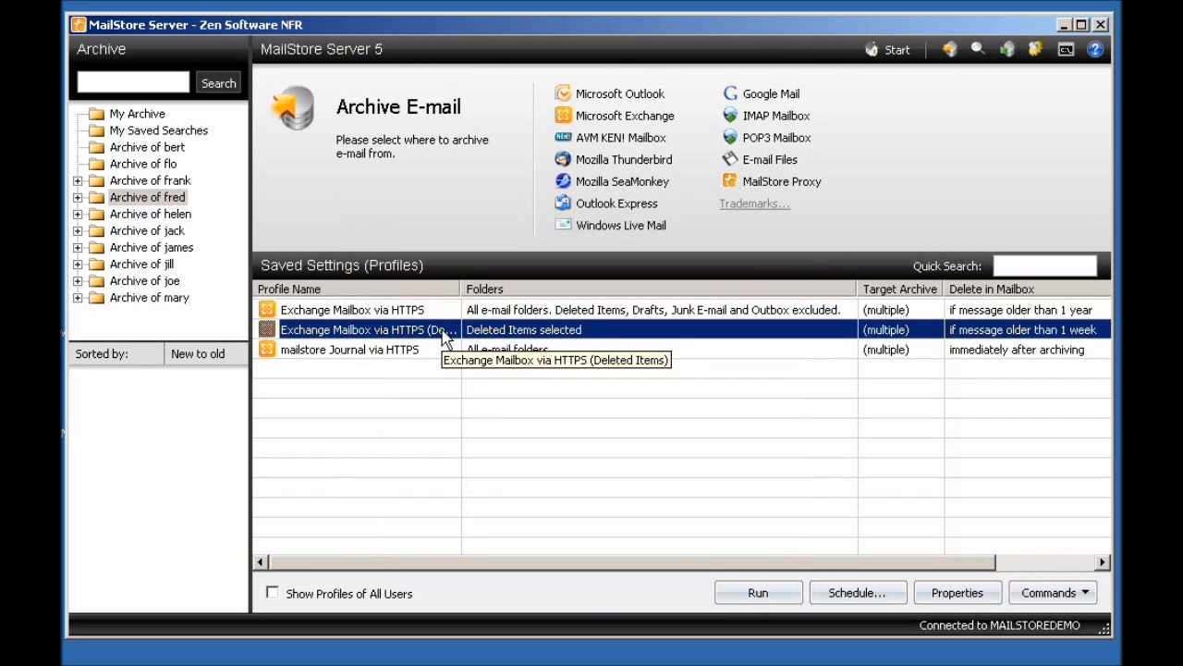
Schedule the profile daily at 01:00 AM under the Local System Account, accepting the credentials warning
left_click(856, 591)
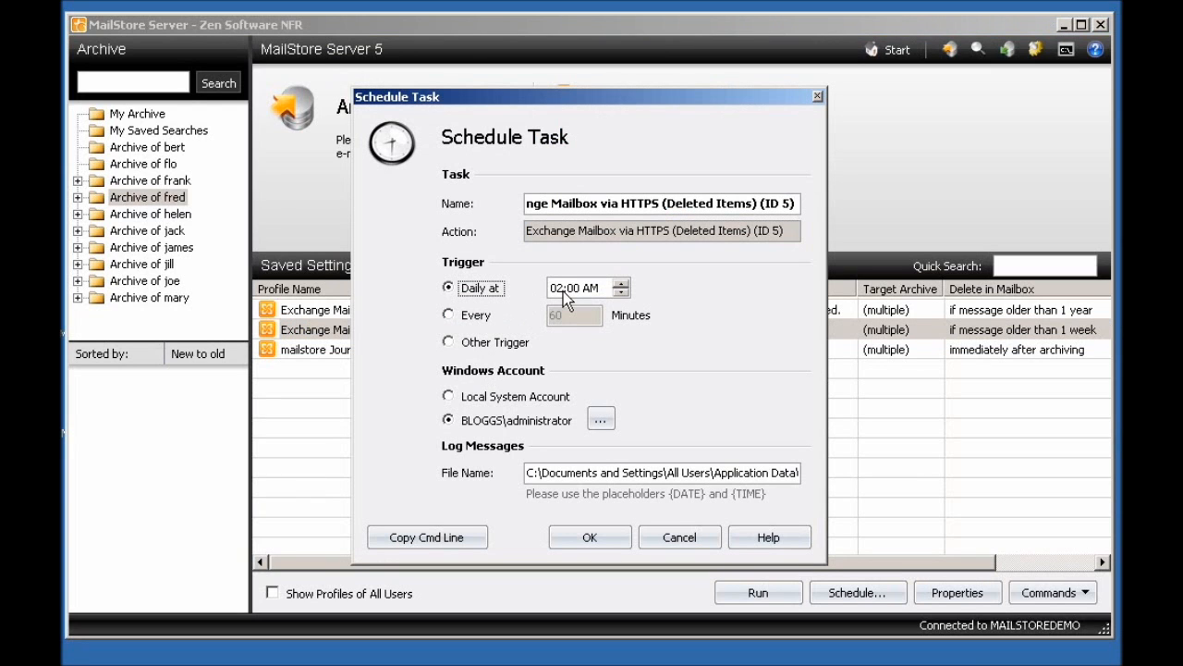
left_click(559, 288)
type("1")
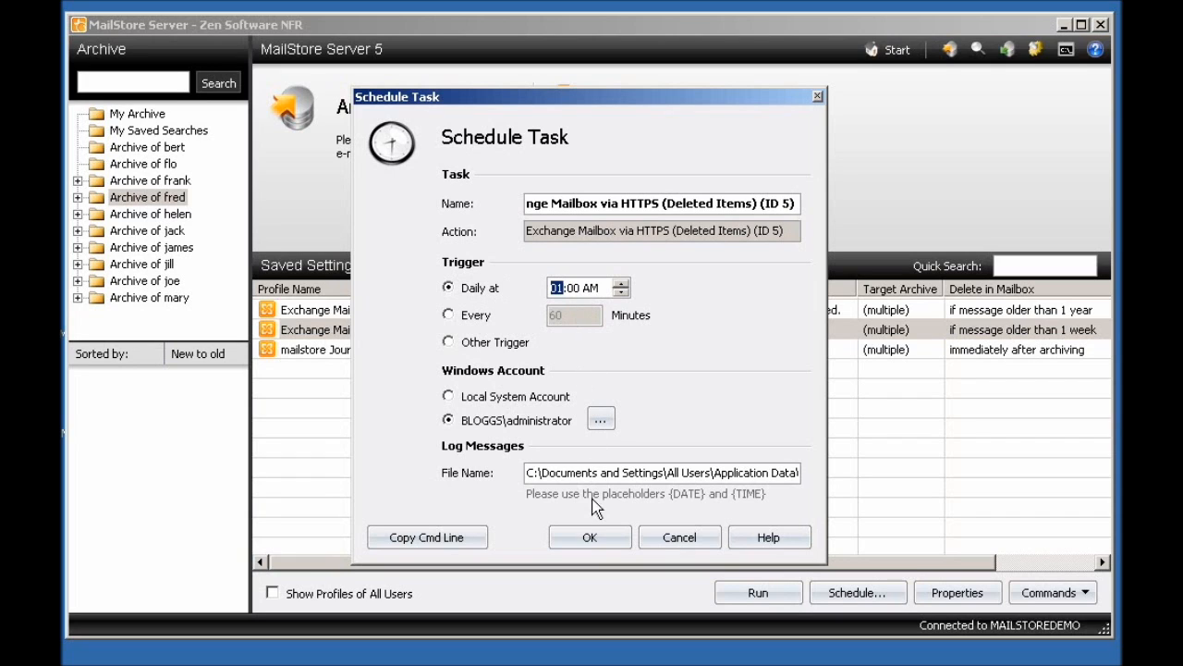
left_click(447, 395)
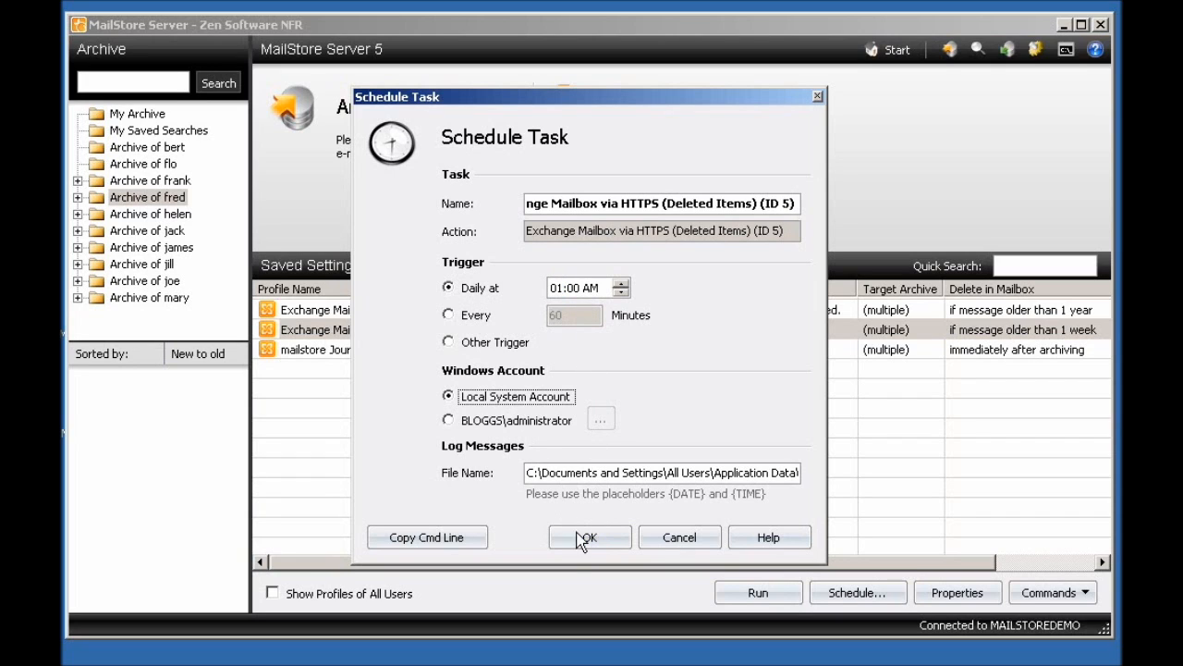
left_click(588, 536)
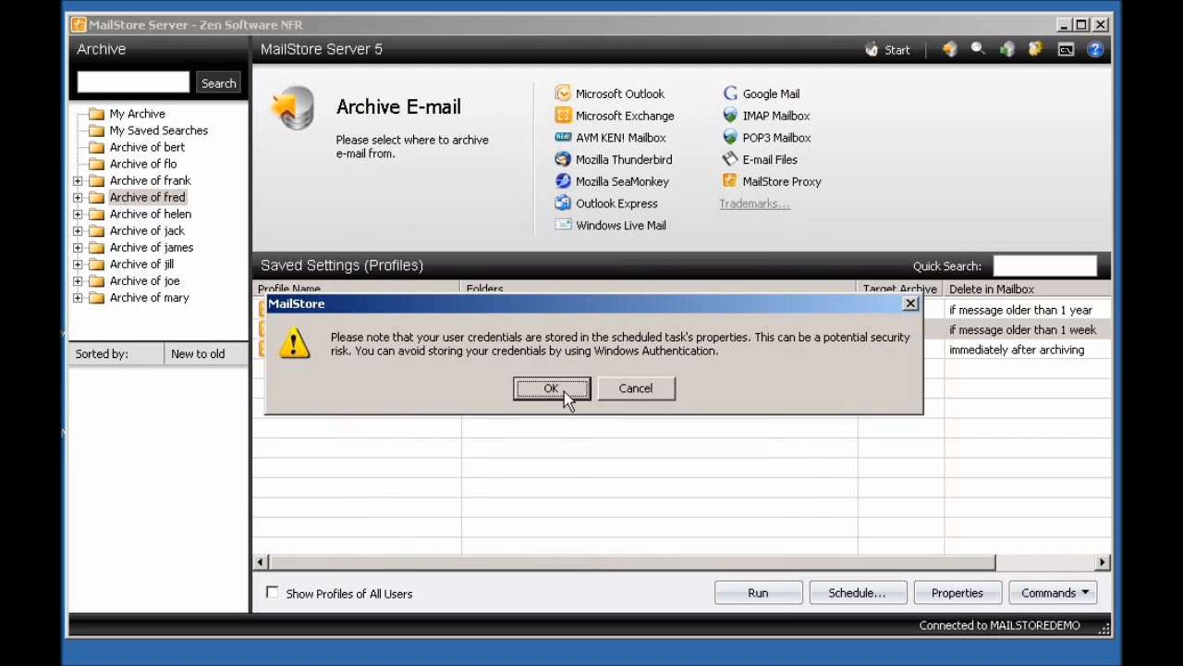
left_click(551, 389)
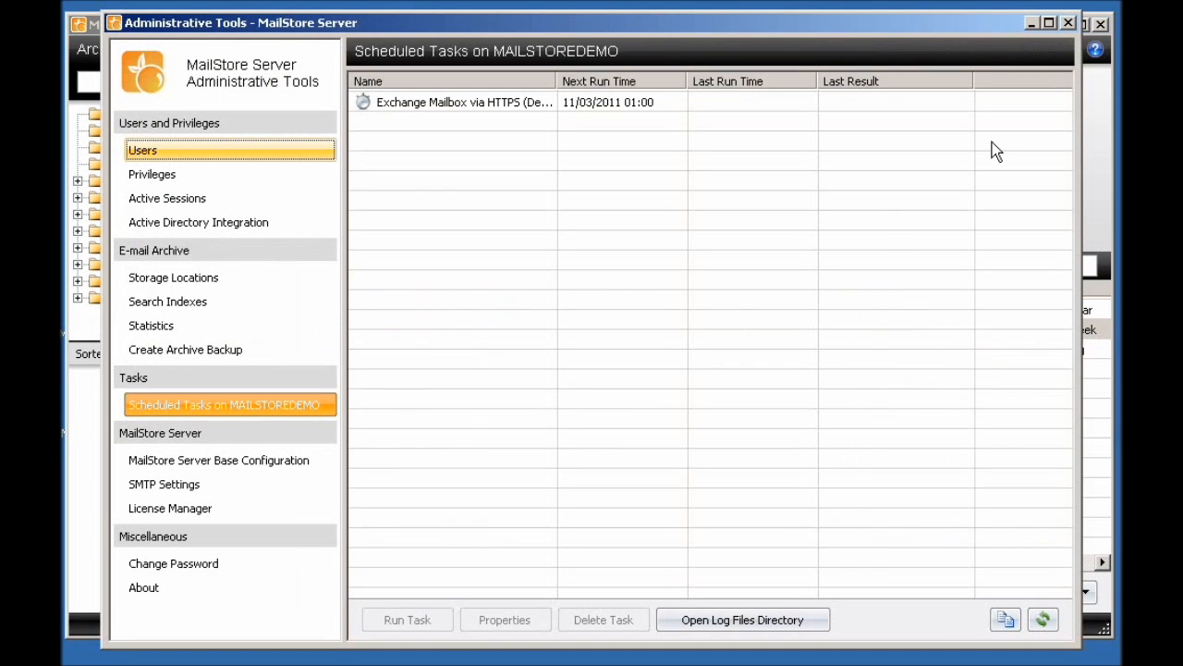